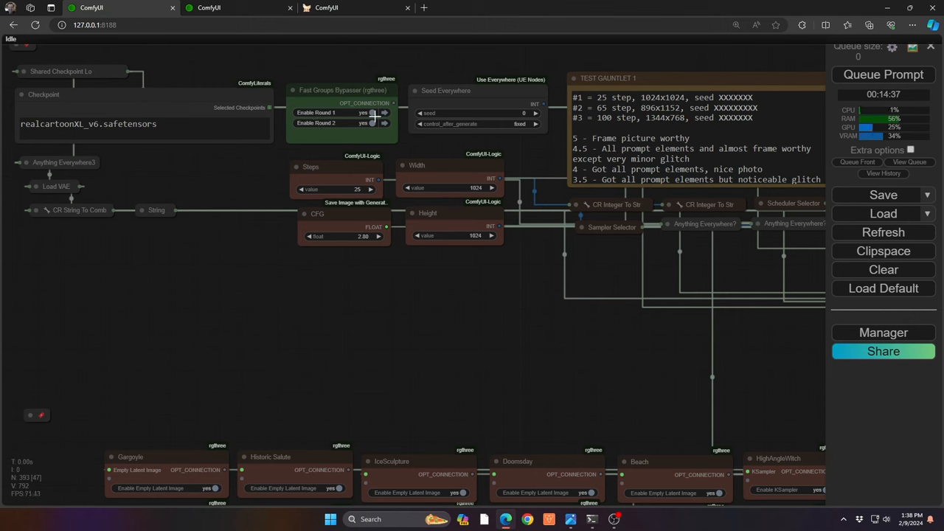
{"action": "mouse_move", "coordinate": [598, 301]}
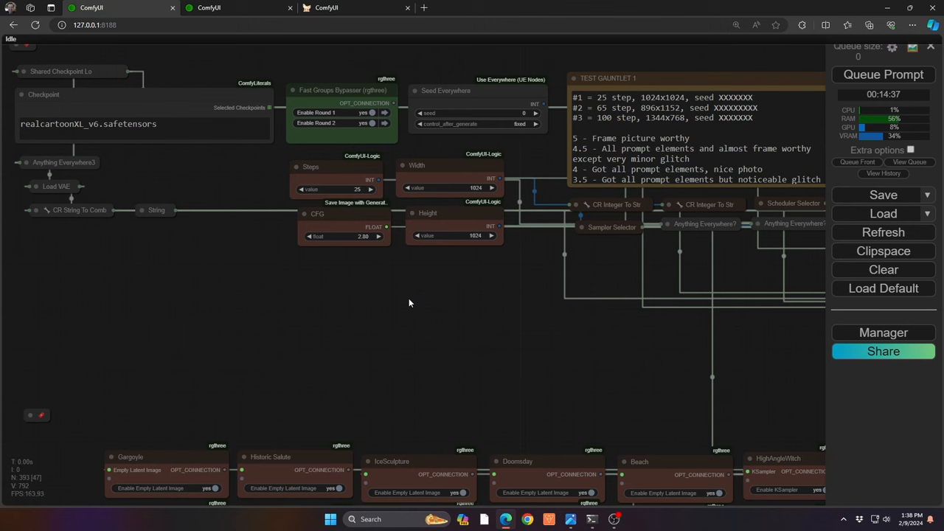
{"action": "mouse_move", "coordinate": [412, 206]}
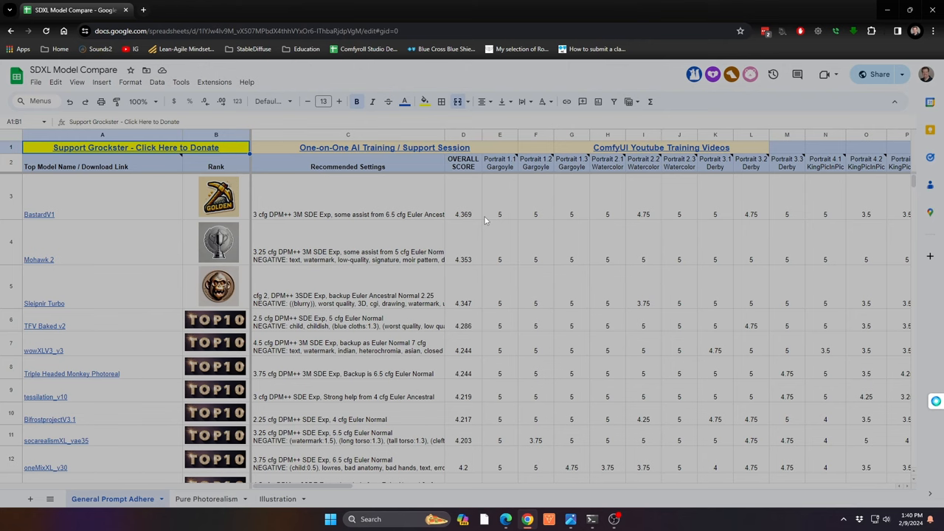
{"action": "mouse_move", "coordinate": [489, 224]}
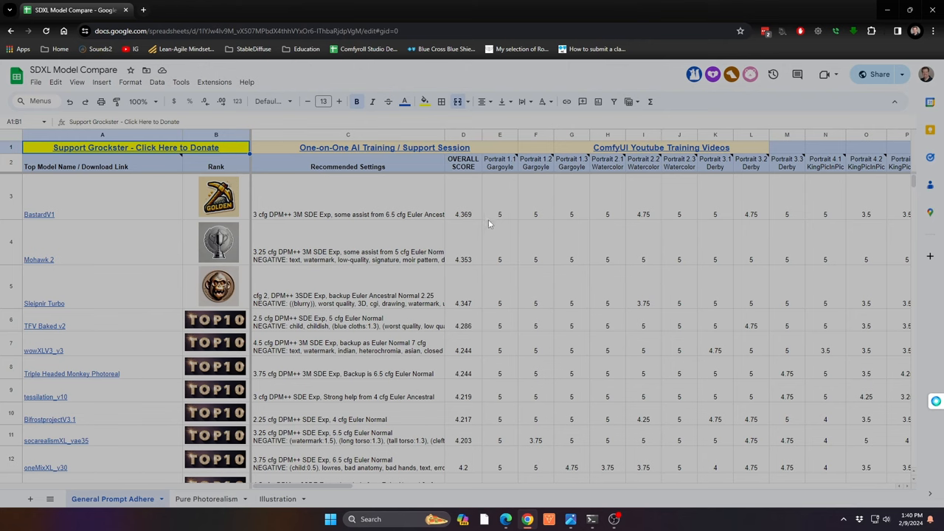
{"action": "mouse_move", "coordinate": [505, 221]}
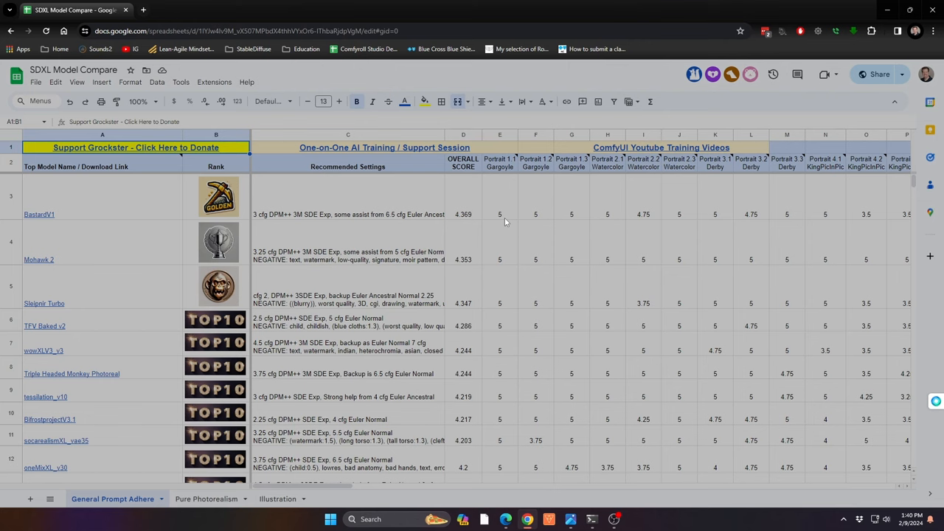
Select the top model's first Portrait score and scan right across the Portrait and Wide Angle columns
{"action": "left_click", "coordinate": [498, 213]}
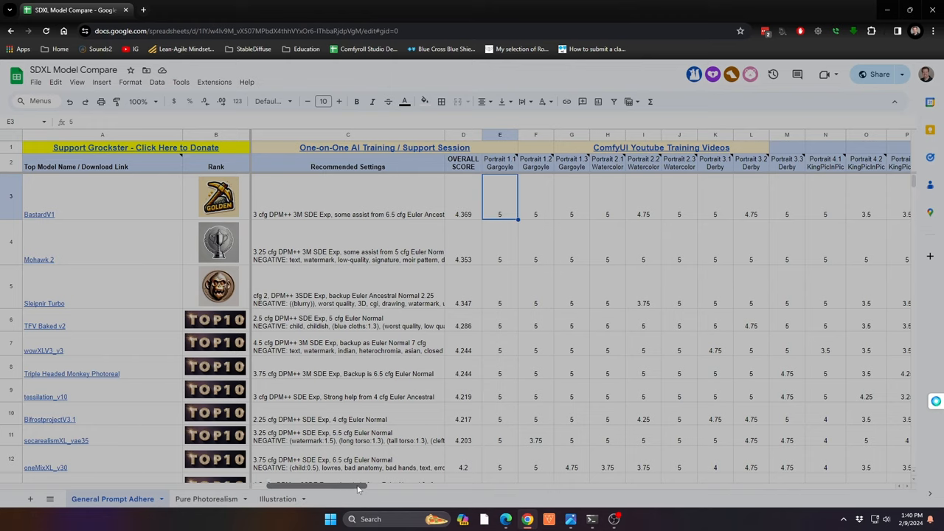
{"action": "scroll", "scroll_direction": "right", "scroll_amount": 3}
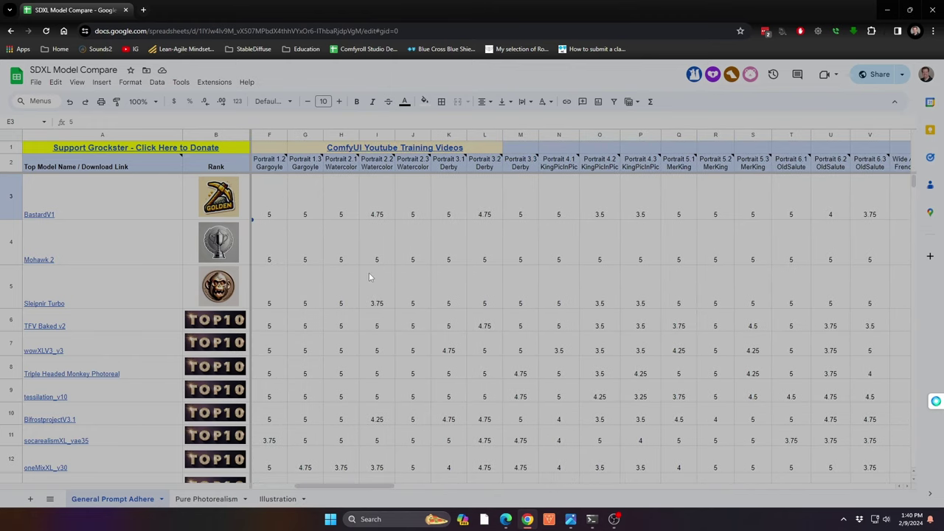
{"action": "mouse_move", "coordinate": [355, 186]}
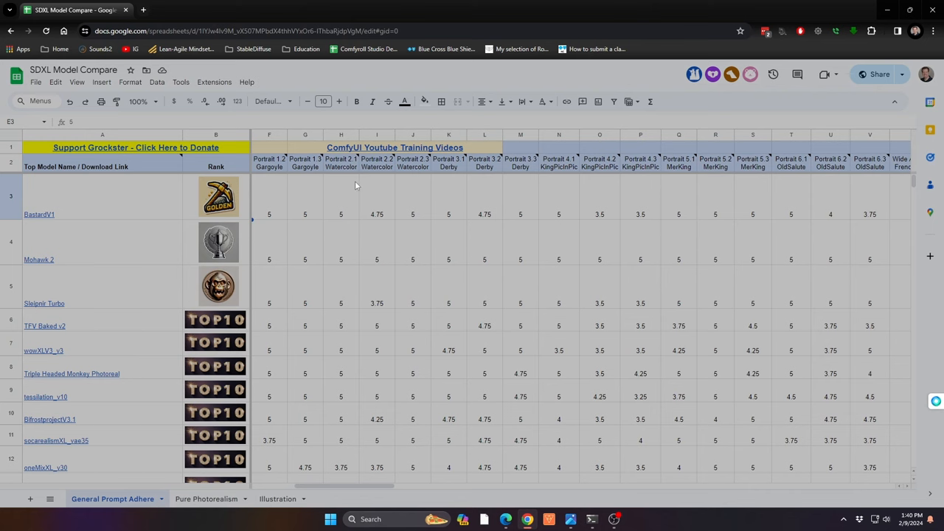
{"action": "scroll", "scroll_direction": "right", "scroll_amount": 3}
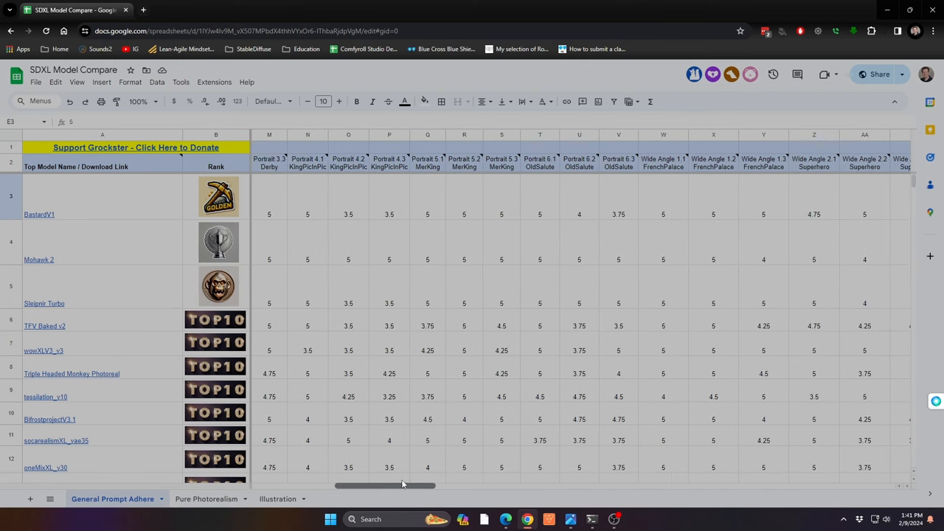
{"action": "scroll", "scroll_direction": "right", "scroll_amount": 3}
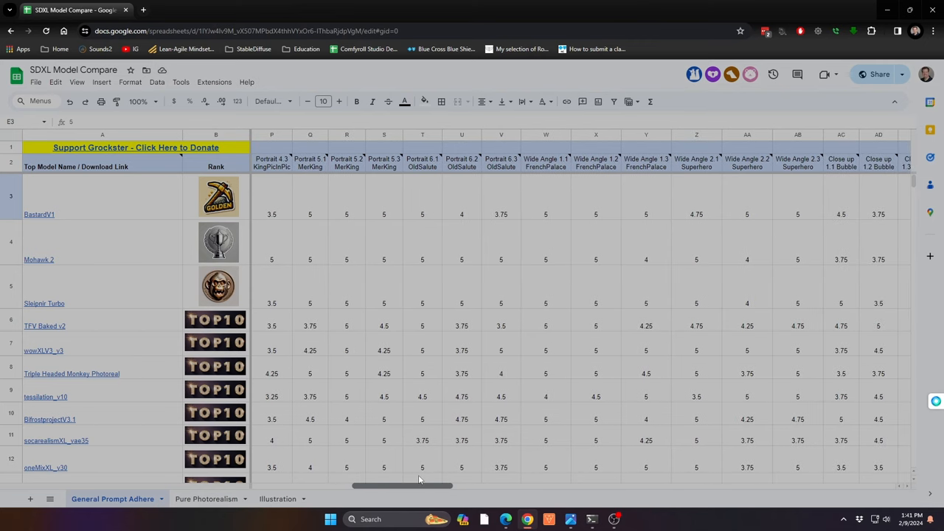
{"action": "mouse_move", "coordinate": [432, 369]}
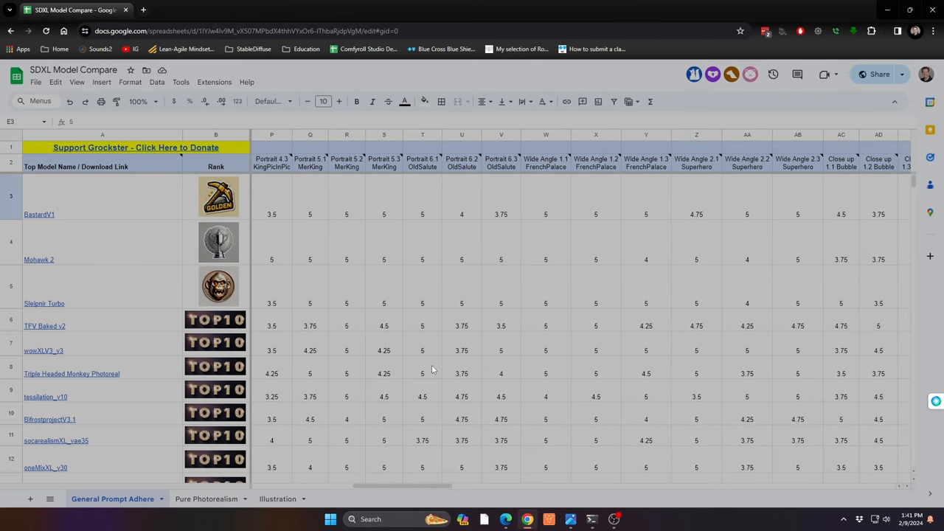
{"action": "mouse_move", "coordinate": [401, 251]}
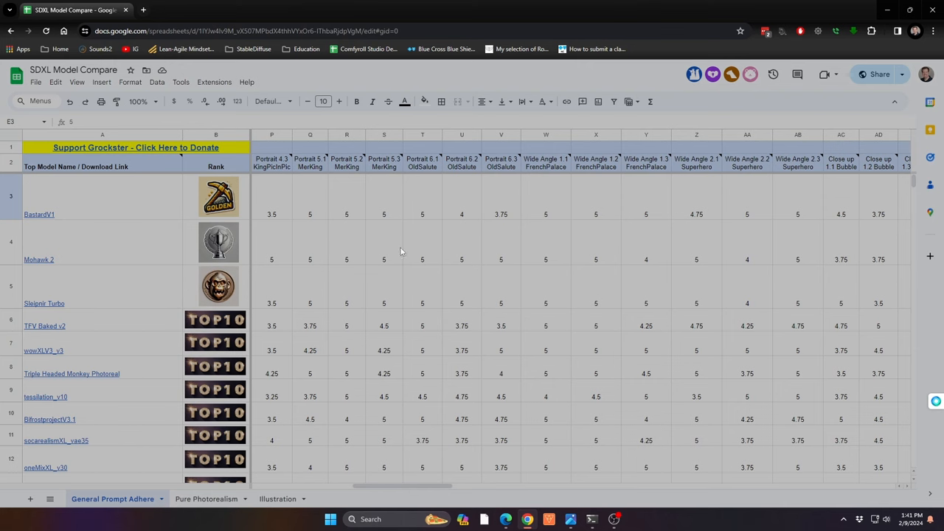
{"action": "mouse_move", "coordinate": [405, 255]}
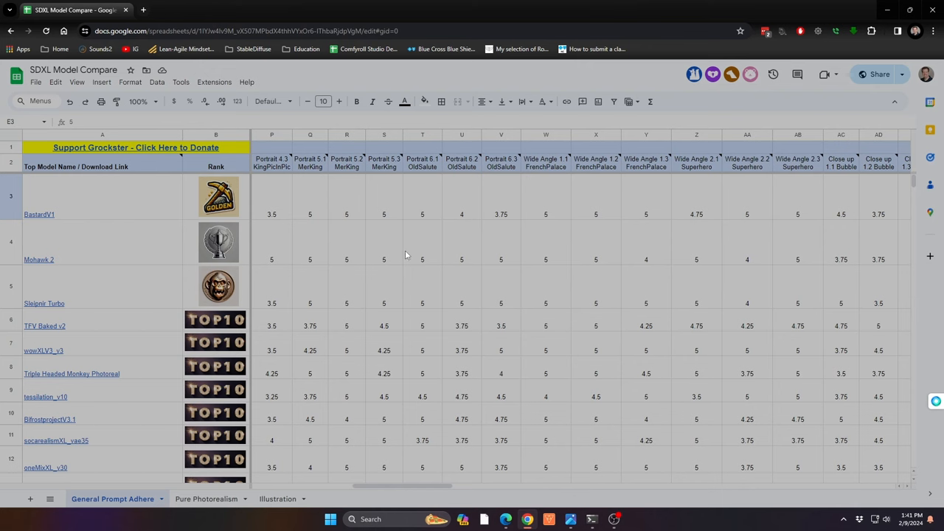
{"action": "mouse_move", "coordinate": [330, 256]}
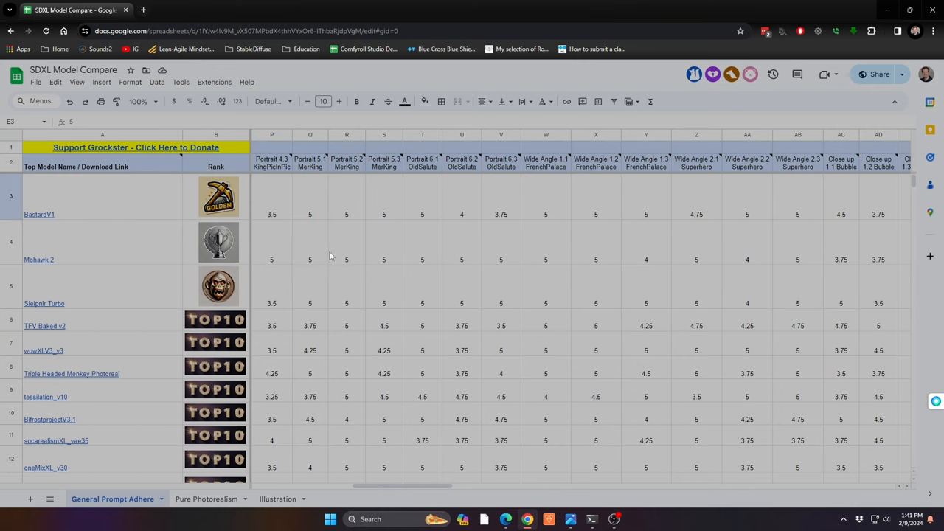
{"action": "mouse_move", "coordinate": [353, 183]}
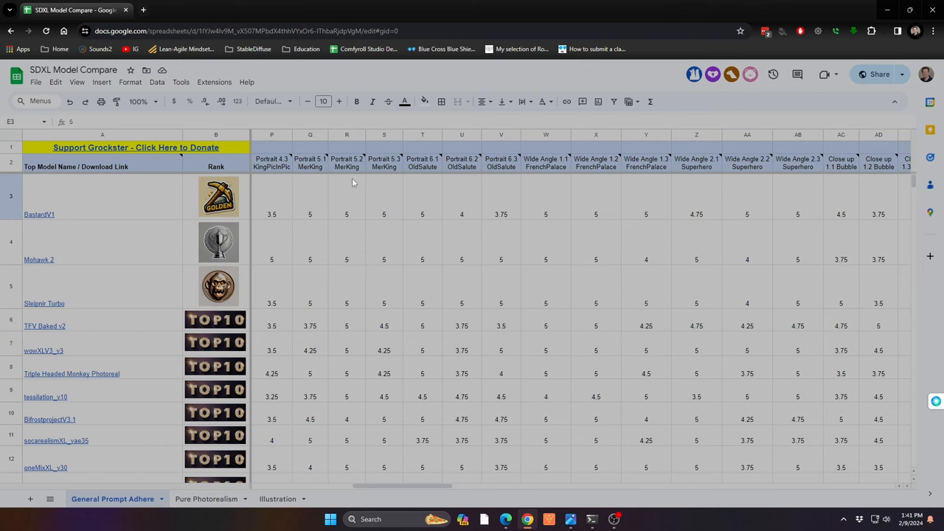
{"action": "mouse_move", "coordinate": [312, 165]}
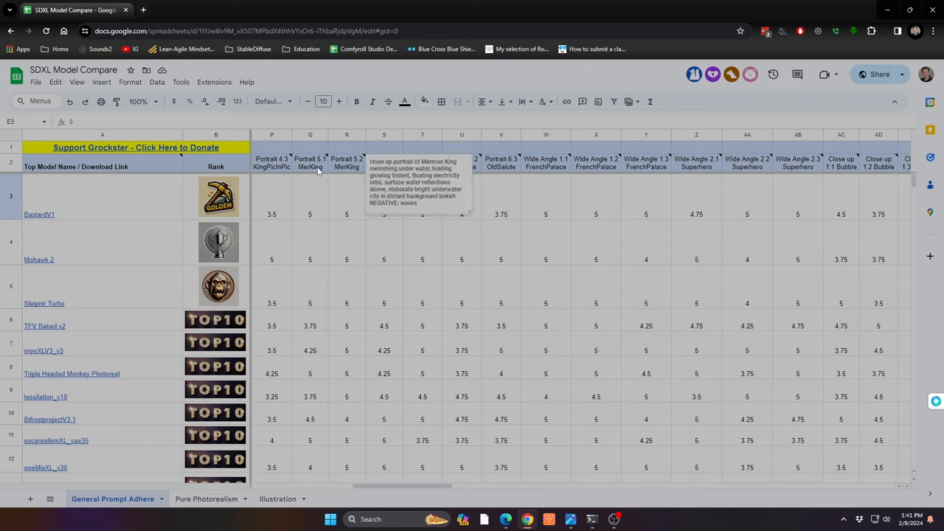
{"action": "mouse_move", "coordinate": [596, 165]}
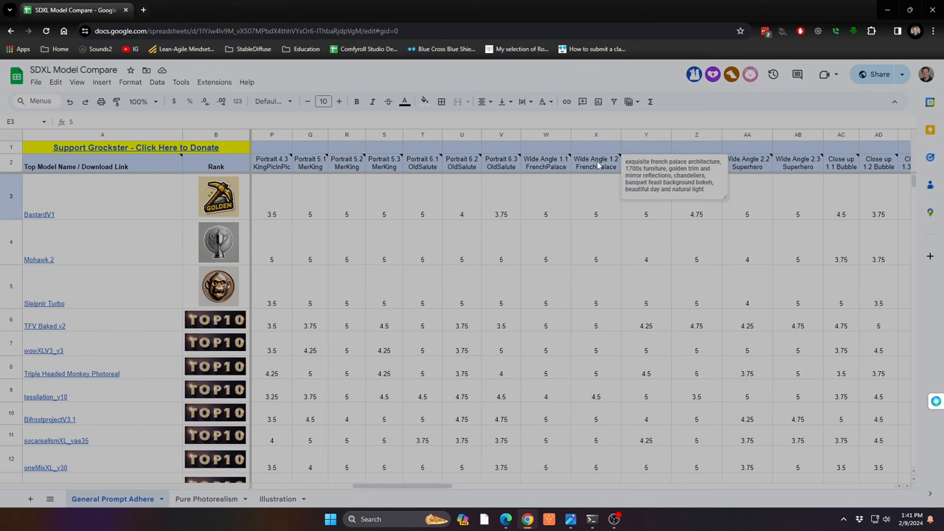
{"action": "mouse_move", "coordinate": [761, 161]}
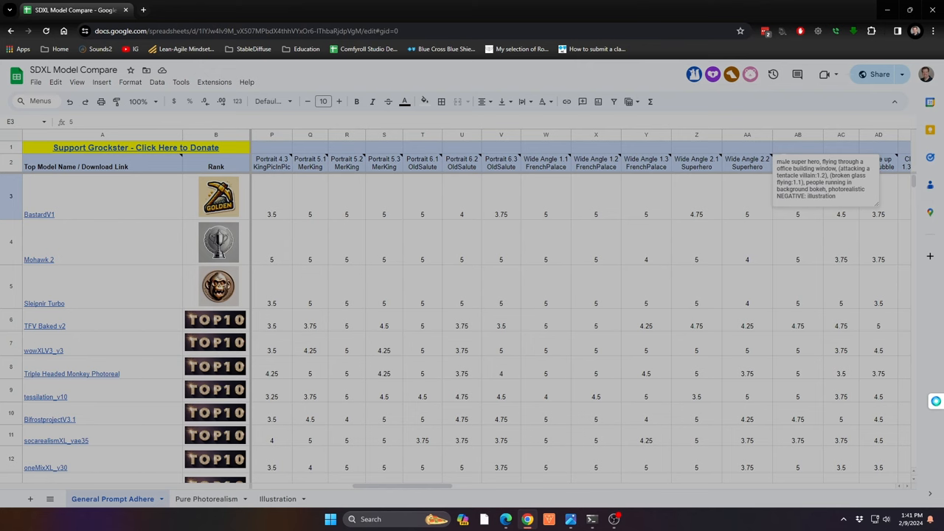
{"action": "mouse_move", "coordinate": [696, 204]}
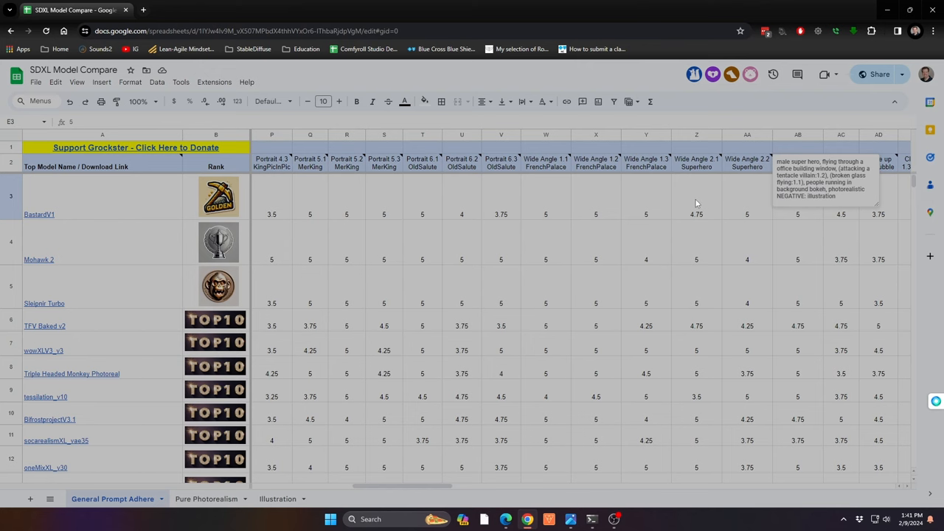
Scroll the sheet right past the Simple Text and Environment columns to the Animal and Angles scores
{"action": "left_click_drag", "start_coordinate": [421, 485], "coordinate": [472, 485]}
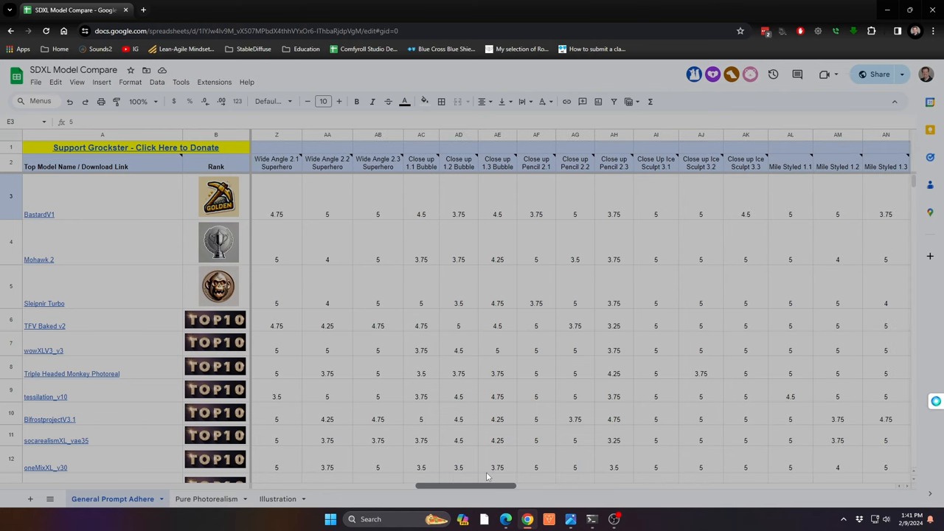
{"action": "scroll", "scroll_direction": "right", "scroll_amount": 3}
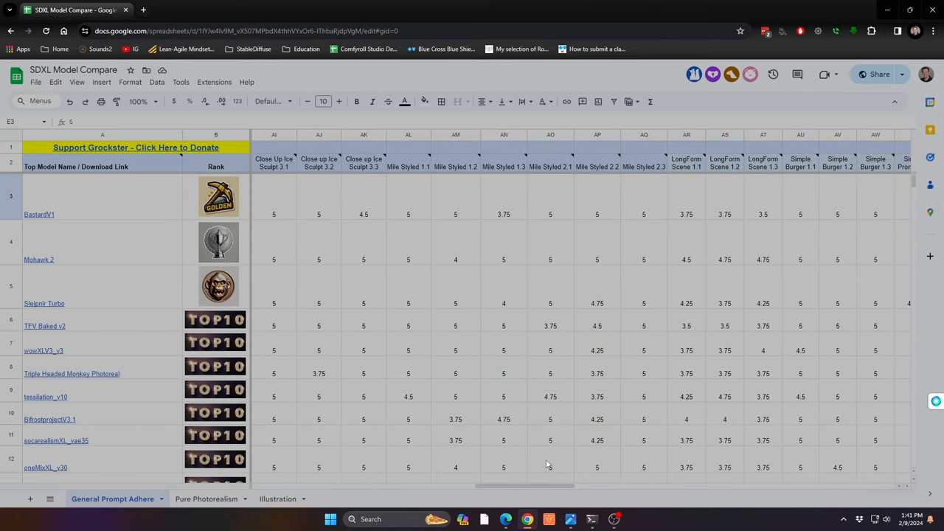
{"action": "mouse_move", "coordinate": [416, 165]}
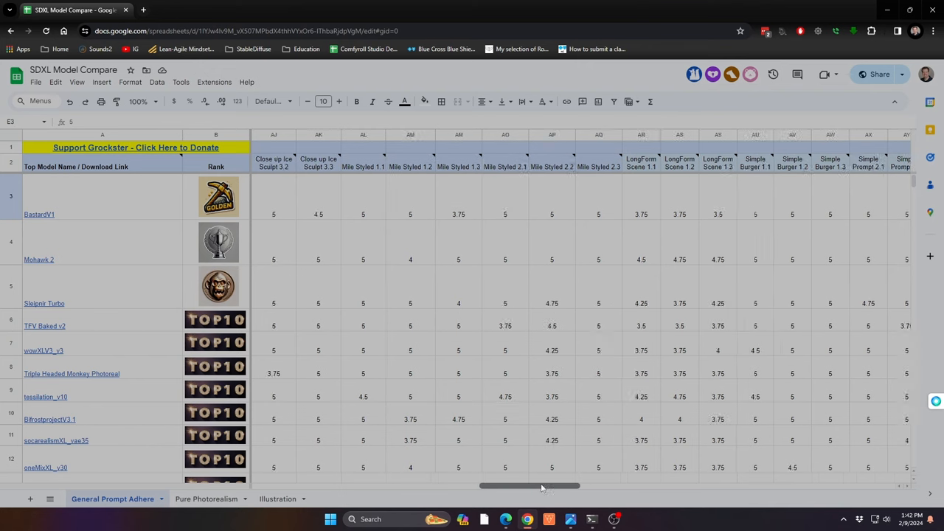
{"action": "scroll", "scroll_direction": "right", "scroll_amount": 3}
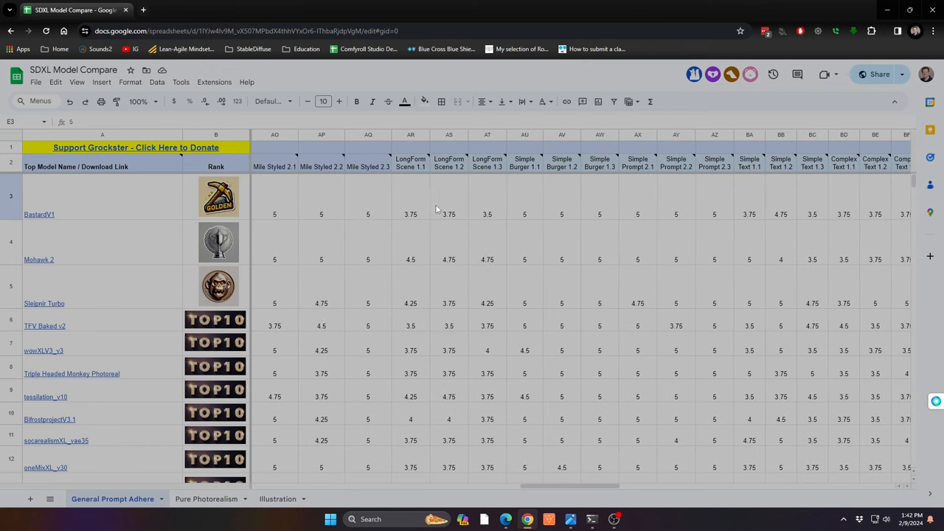
{"action": "mouse_move", "coordinate": [416, 183]}
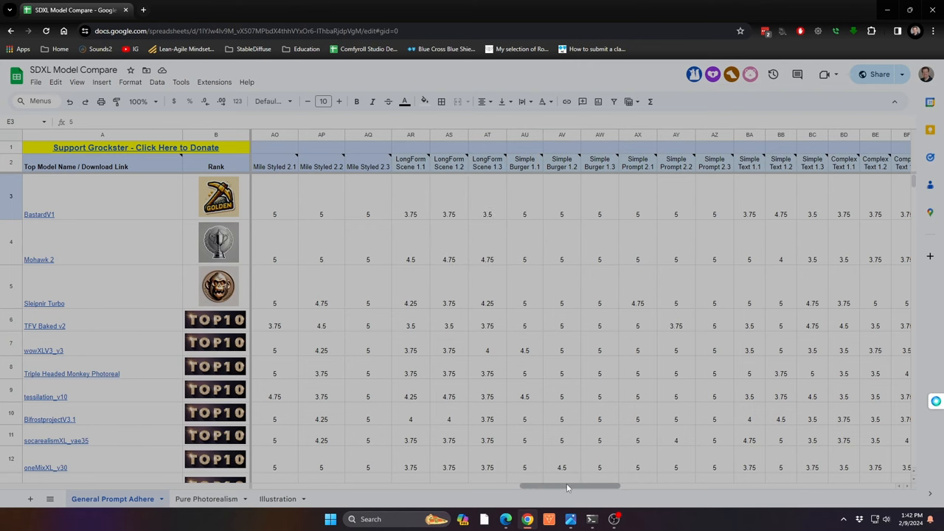
{"action": "scroll", "scroll_direction": "right", "scroll_amount": 3}
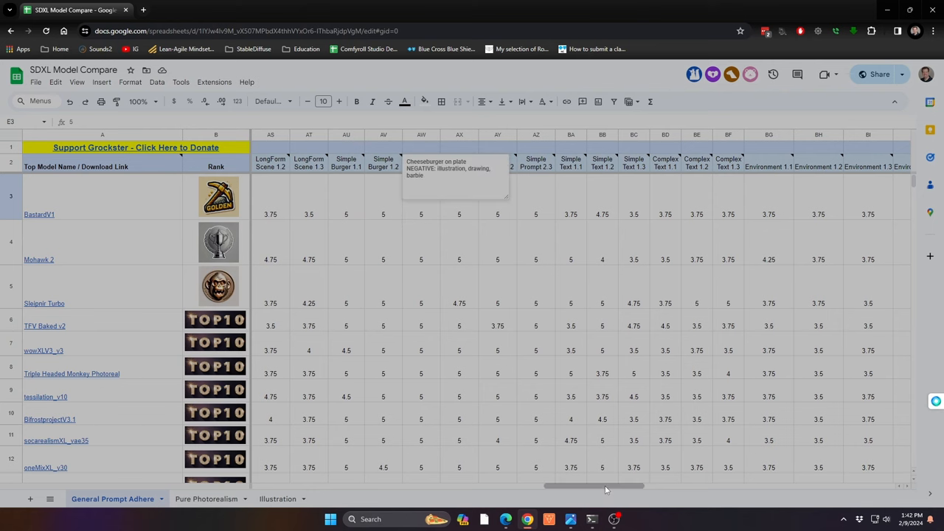
{"action": "scroll", "scroll_direction": "right", "scroll_amount": 3}
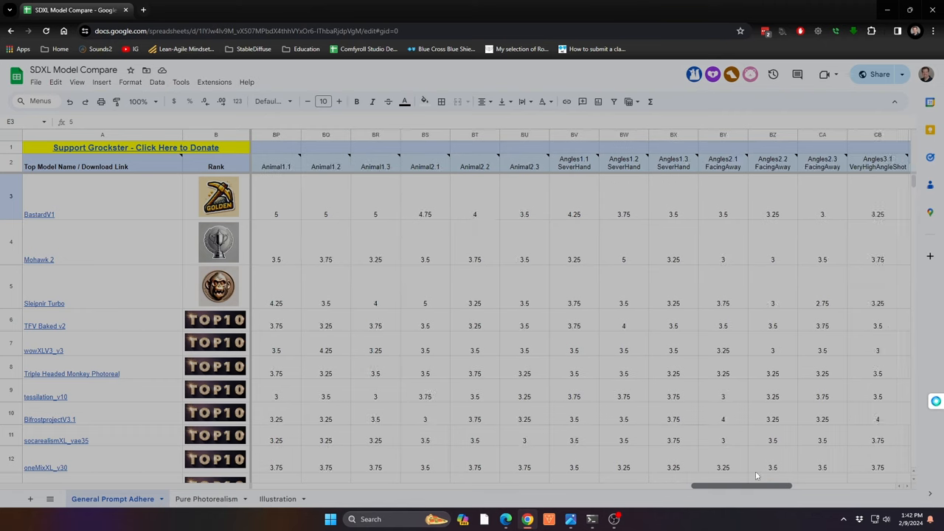
{"action": "scroll", "scroll_direction": "right", "scroll_amount": 3}
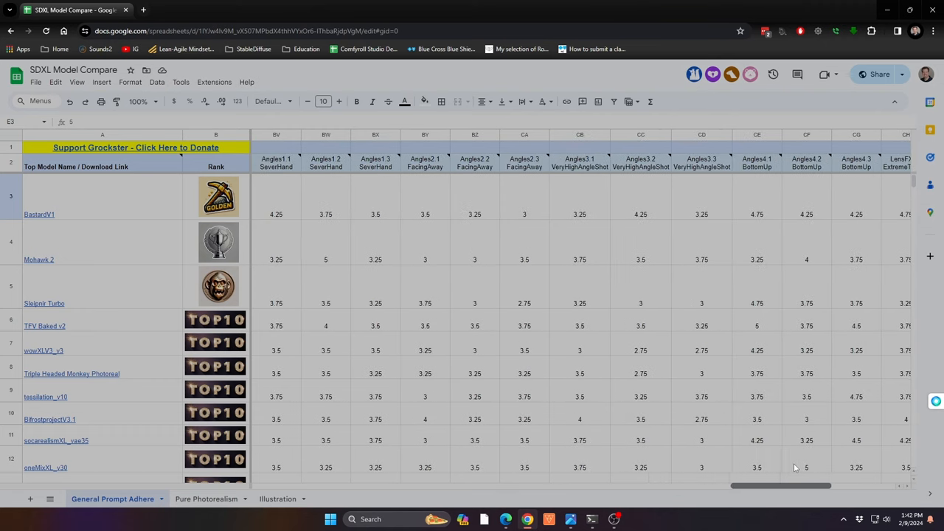
{"action": "scroll", "scroll_direction": "right", "scroll_amount": 3}
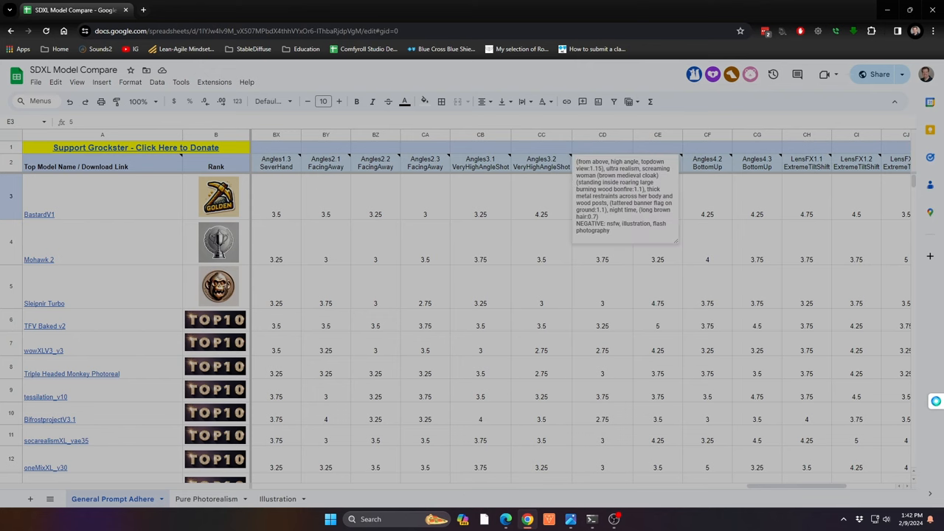
{"action": "scroll", "scroll_direction": "right", "scroll_amount": 3}
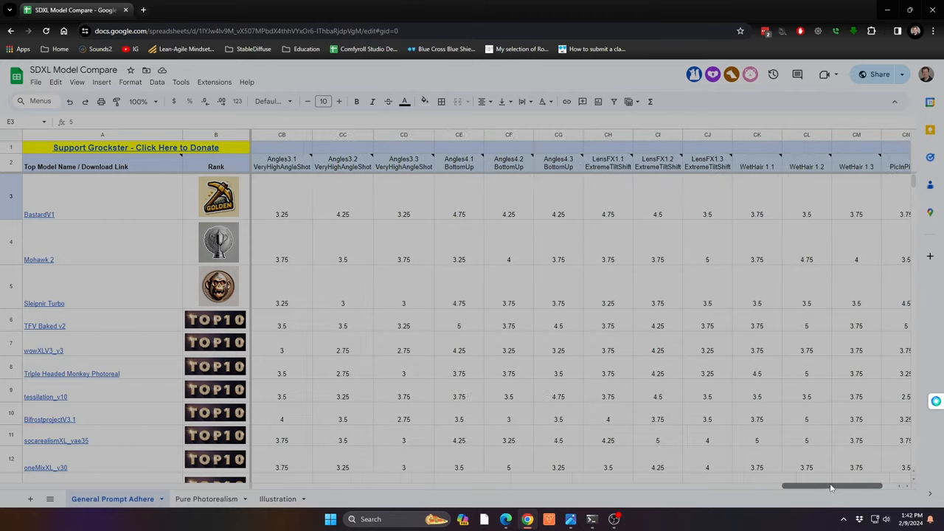
{"action": "scroll", "scroll_direction": "right", "scroll_amount": 3}
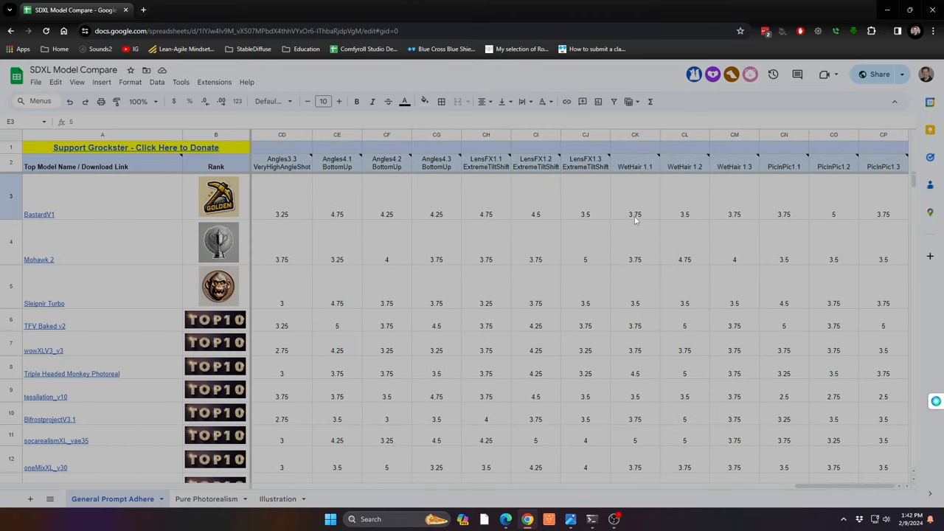
{"action": "mouse_move", "coordinate": [654, 161]}
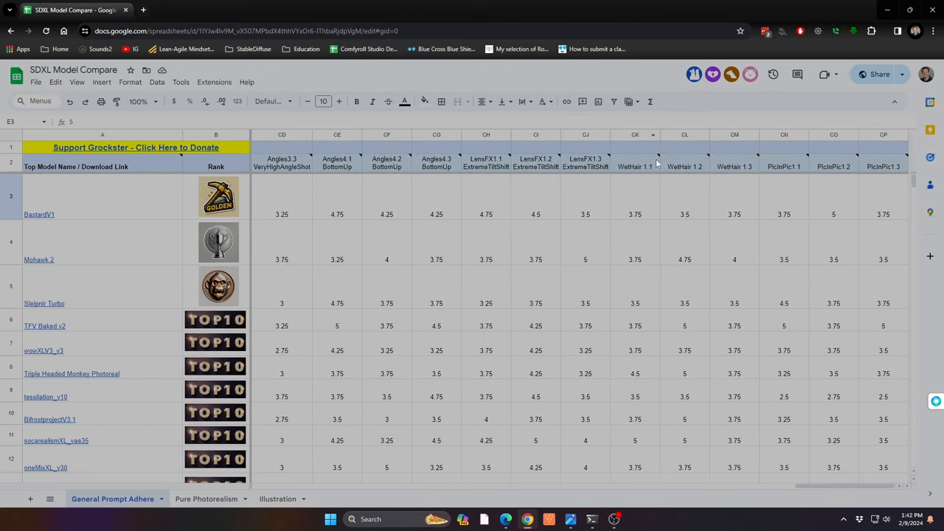
{"action": "mouse_move", "coordinate": [634, 165]}
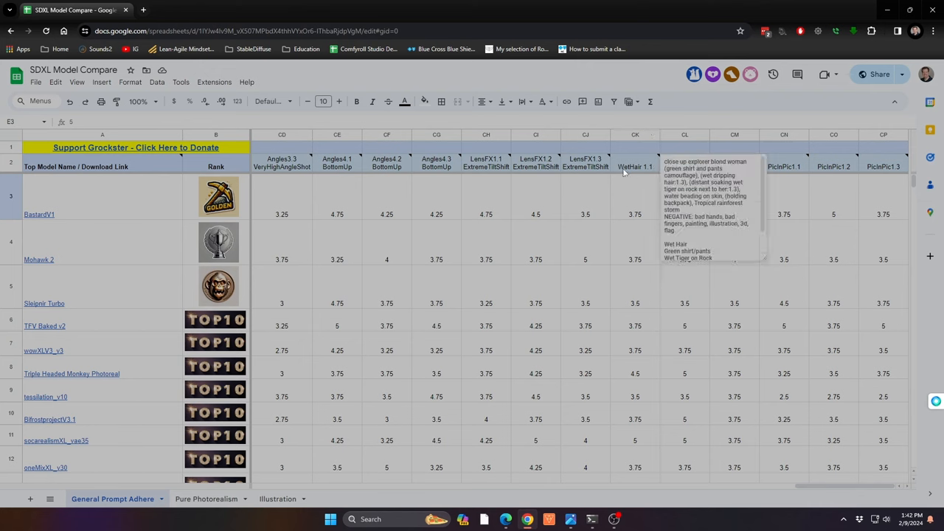
{"action": "mouse_move", "coordinate": [637, 171]}
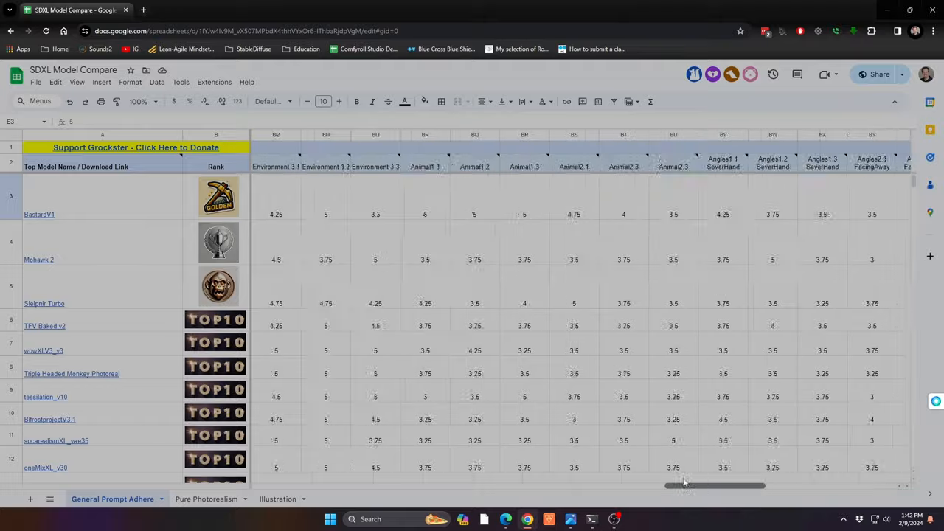
{"action": "scroll", "scroll_direction": "left", "scroll_amount": 3}
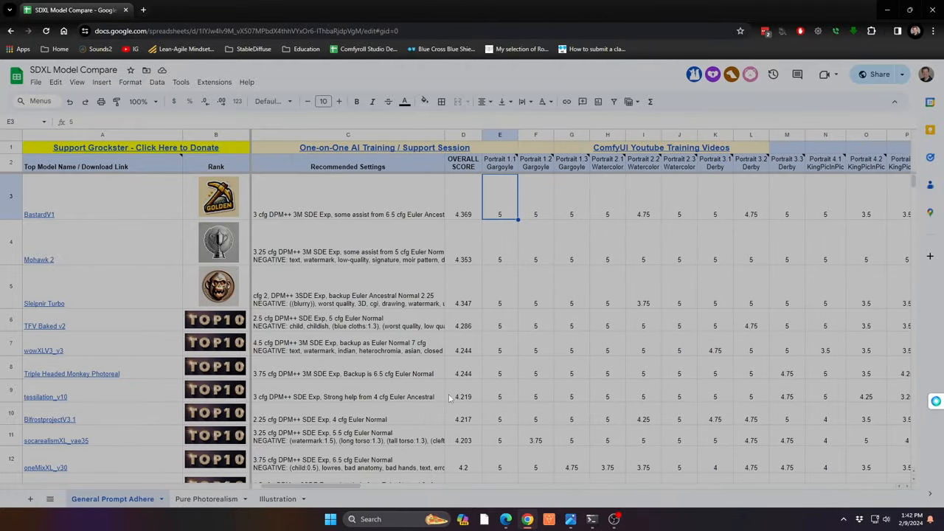
{"action": "mouse_move", "coordinate": [510, 316]}
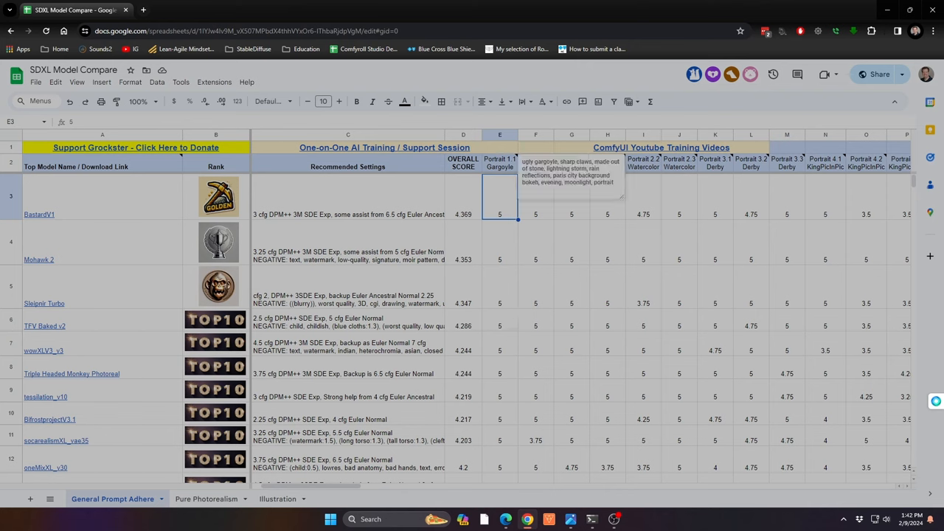
{"action": "mouse_move", "coordinate": [501, 201]}
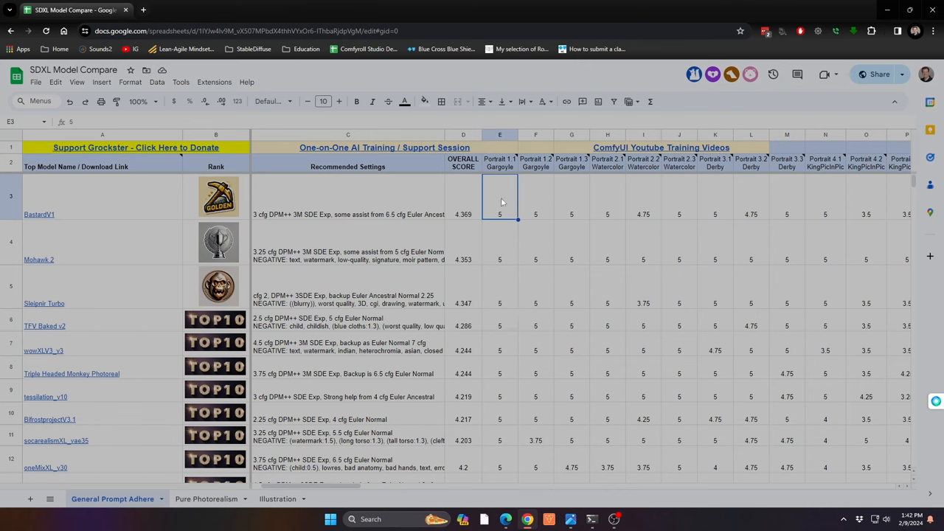
{"action": "mouse_move", "coordinate": [500, 204]}
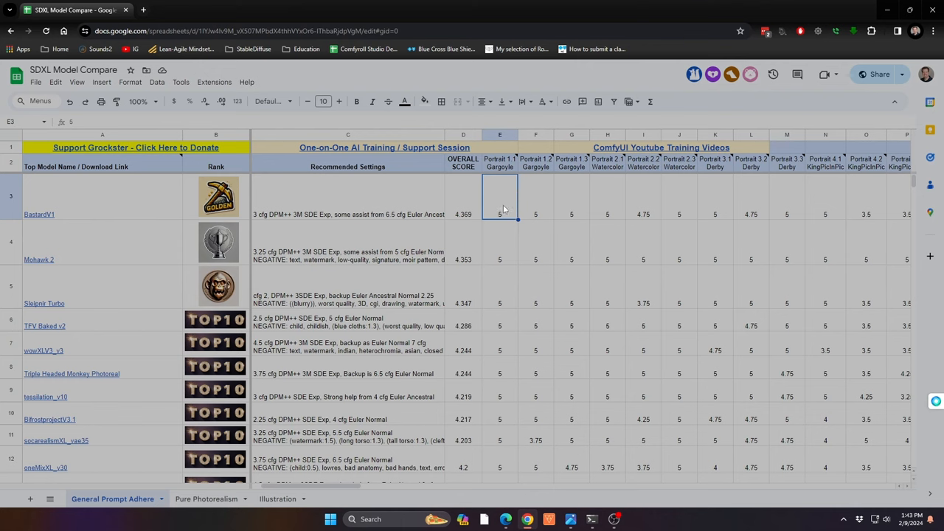
{"action": "mouse_move", "coordinate": [486, 201]}
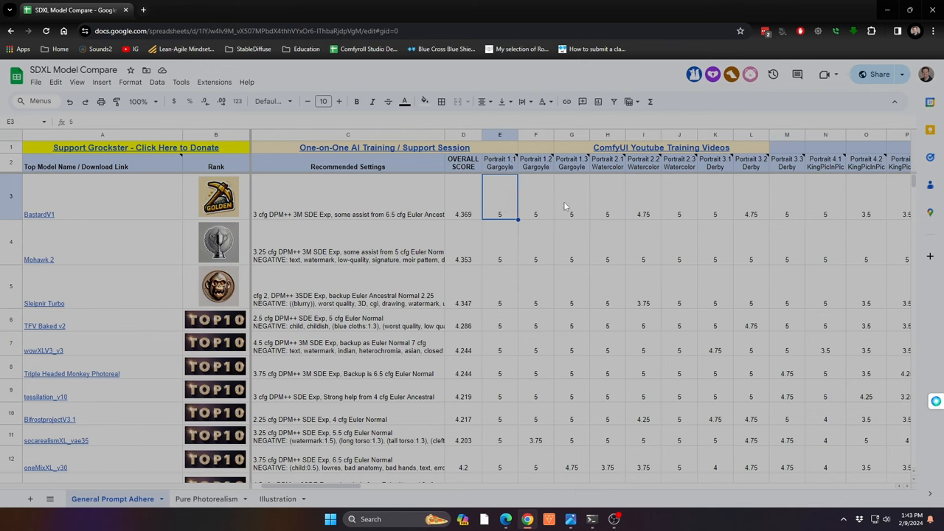
{"action": "mouse_move", "coordinate": [570, 212]}
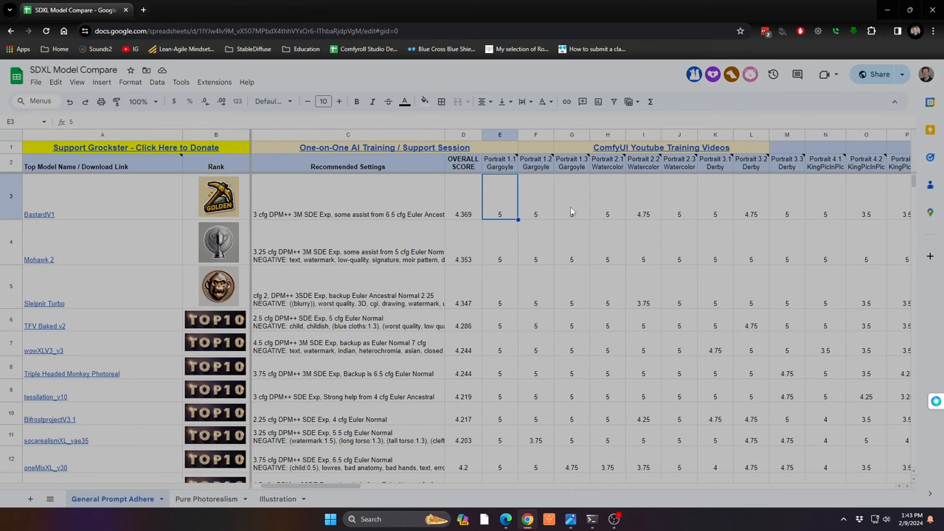
{"action": "mouse_move", "coordinate": [613, 212]}
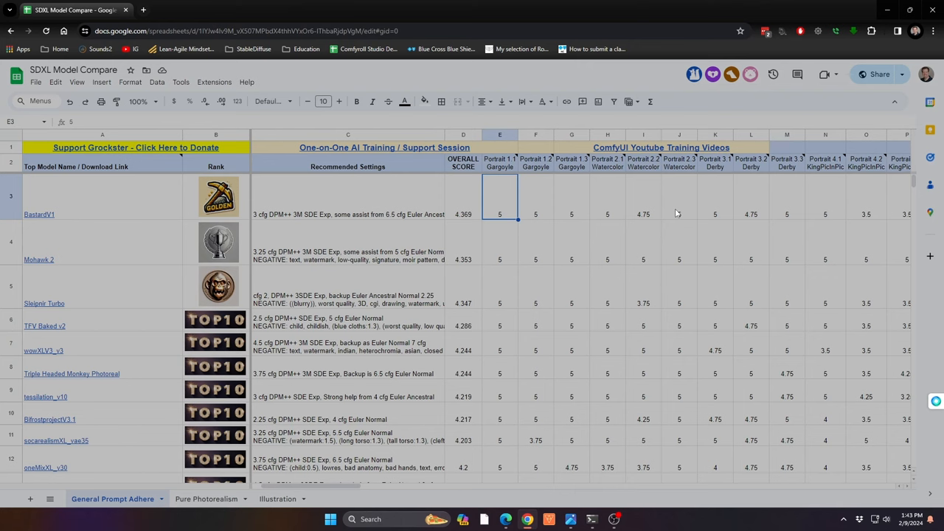
{"action": "mouse_move", "coordinate": [481, 216]}
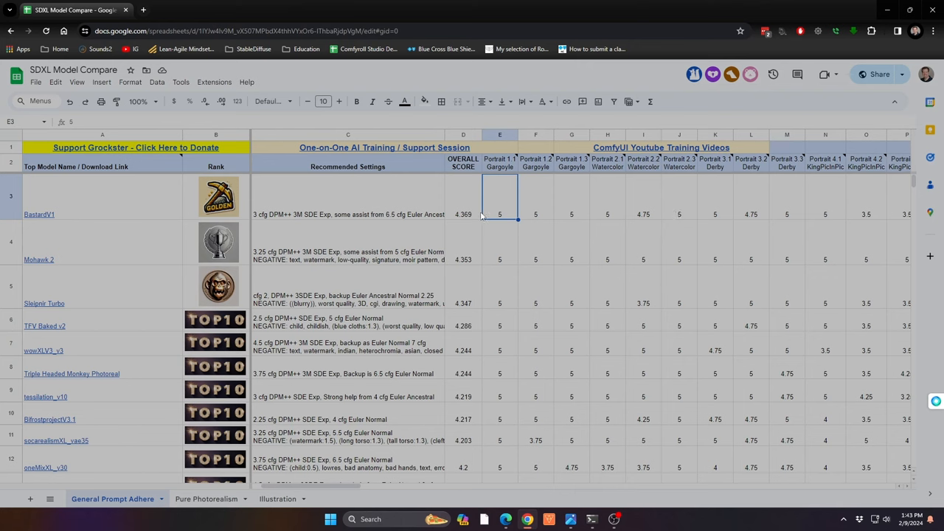
{"action": "mouse_move", "coordinate": [466, 211]}
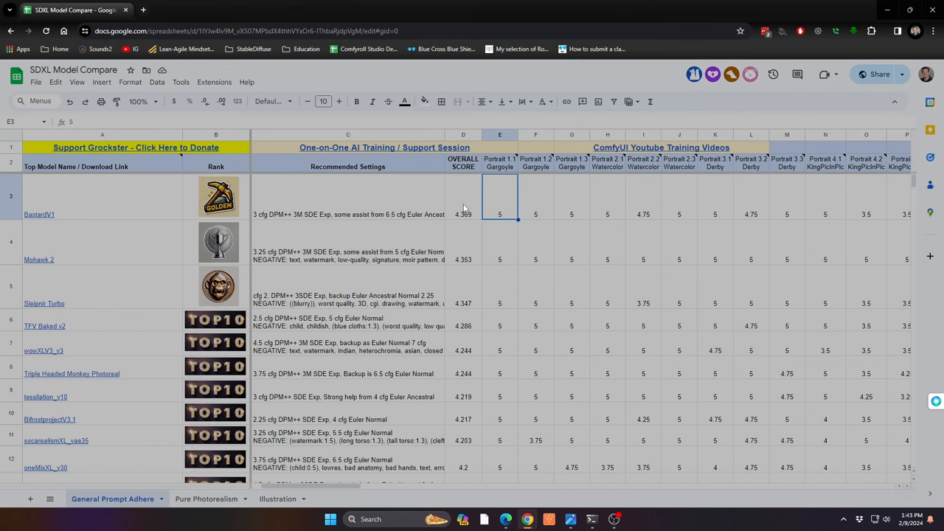
{"action": "mouse_move", "coordinate": [440, 195]}
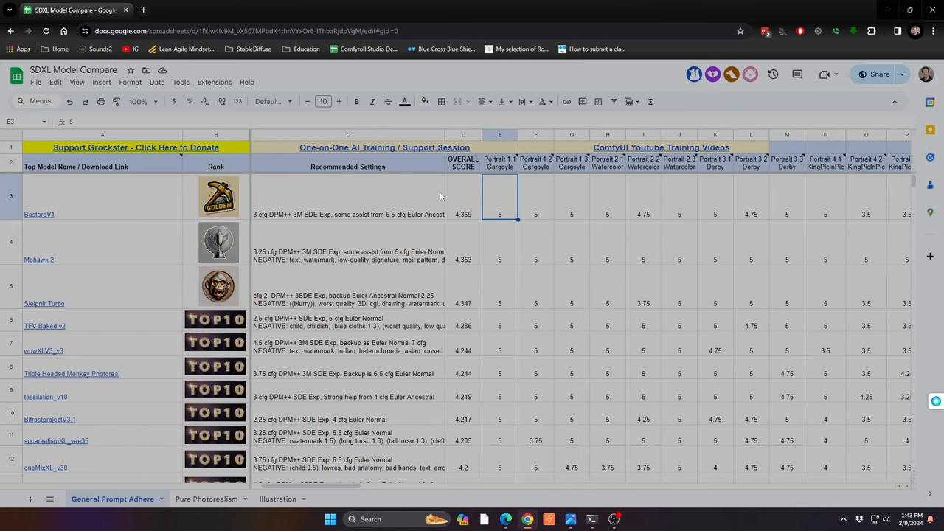
{"action": "mouse_move", "coordinate": [516, 336]}
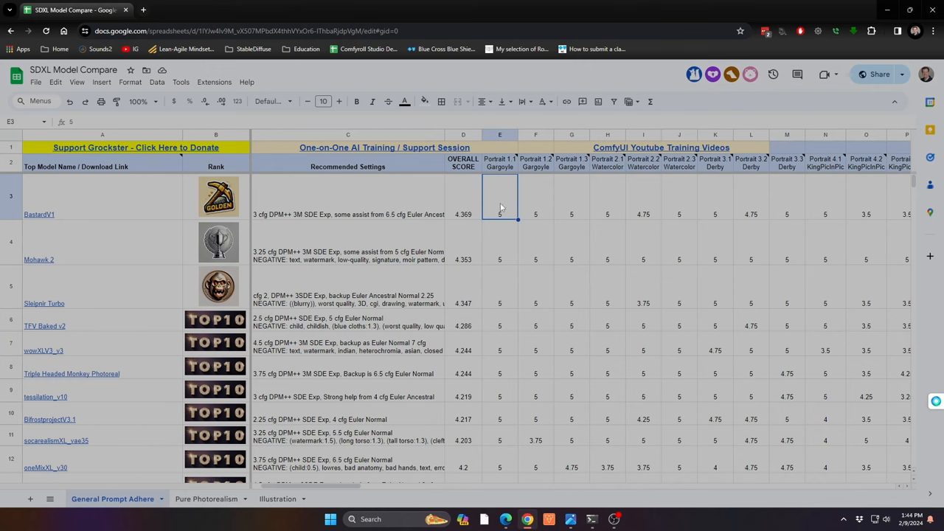
{"action": "mouse_move", "coordinate": [634, 286]}
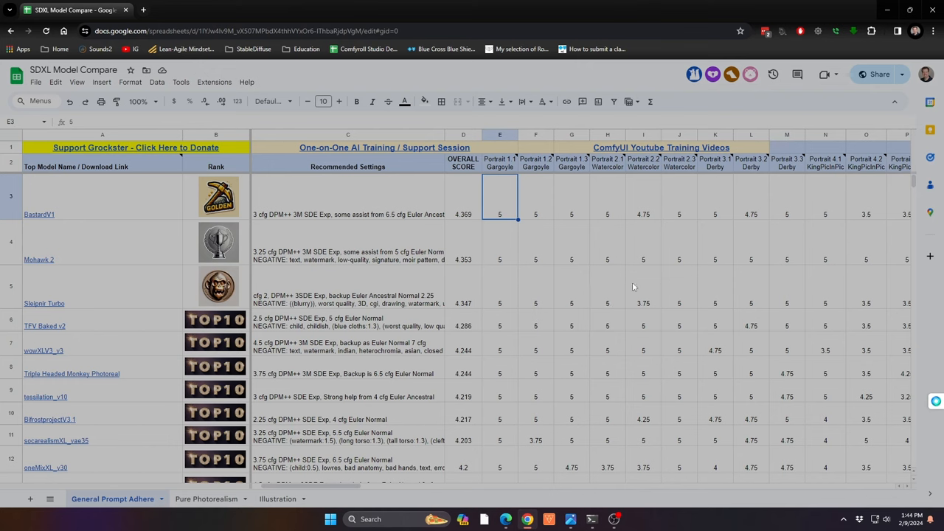
{"action": "mouse_move", "coordinate": [516, 265]}
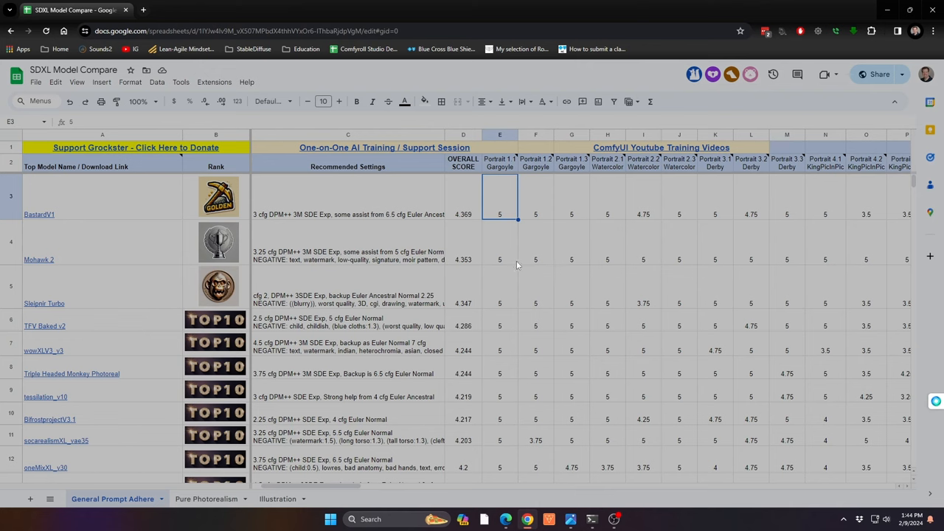
{"action": "mouse_move", "coordinate": [506, 207]}
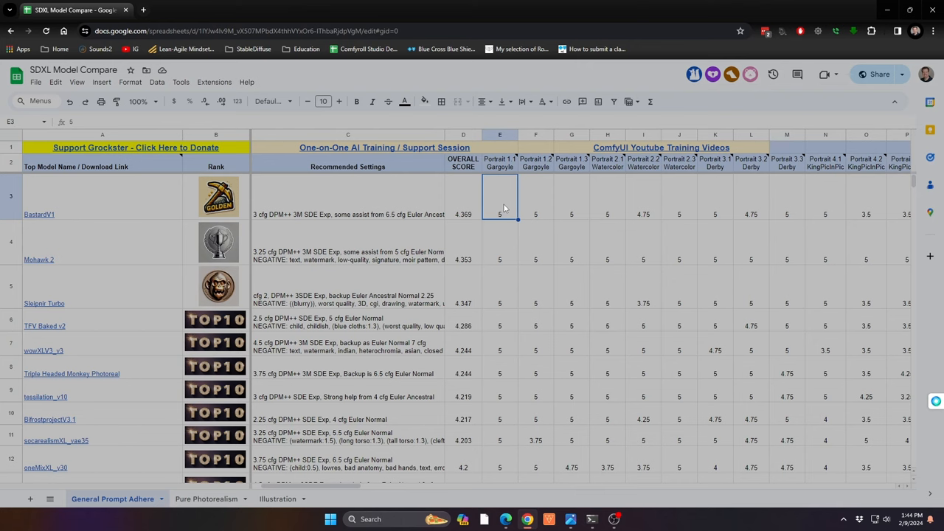
{"action": "mouse_move", "coordinate": [498, 219]}
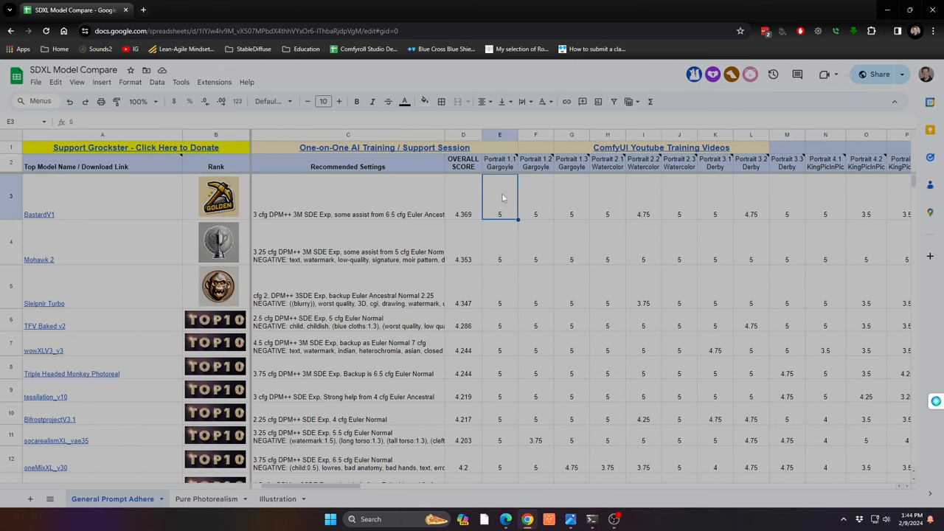
{"action": "mouse_move", "coordinate": [504, 203]}
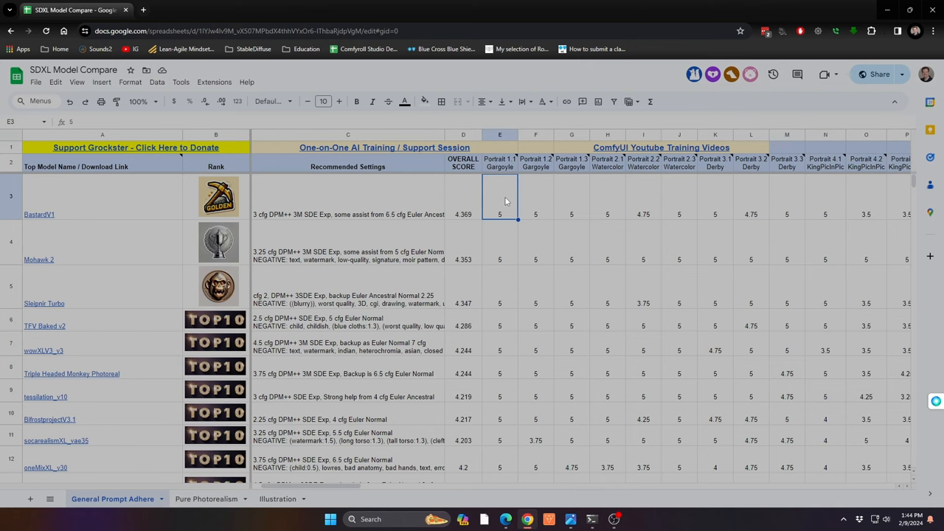
{"action": "mouse_move", "coordinate": [474, 215]}
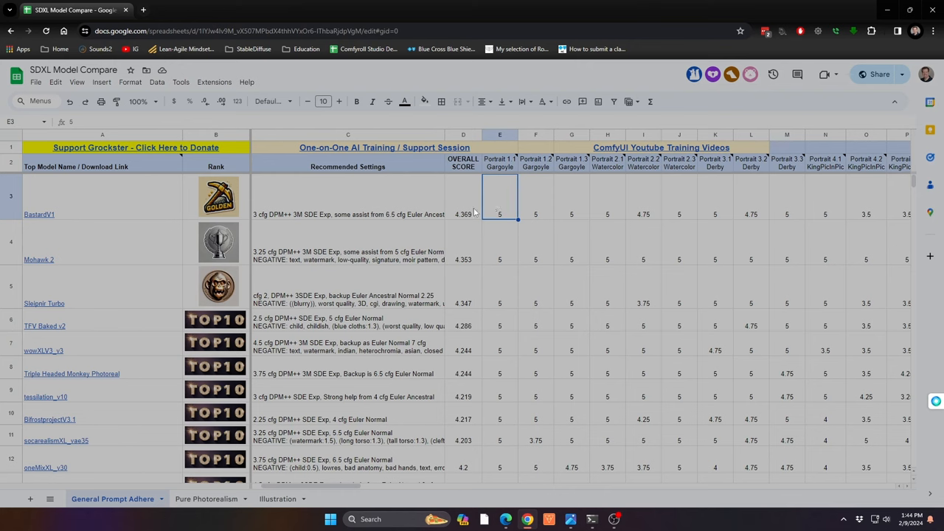
{"action": "mouse_move", "coordinate": [440, 207]}
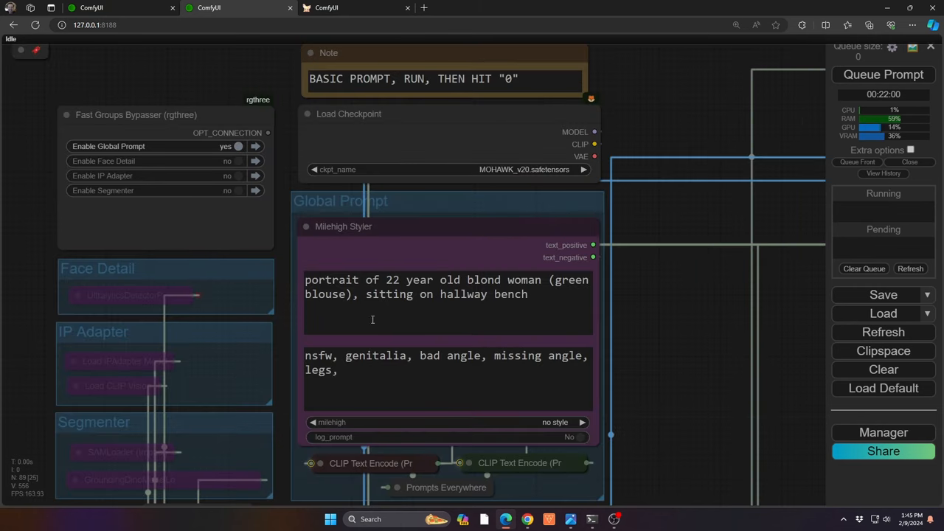
{"action": "mouse_move", "coordinate": [431, 475]}
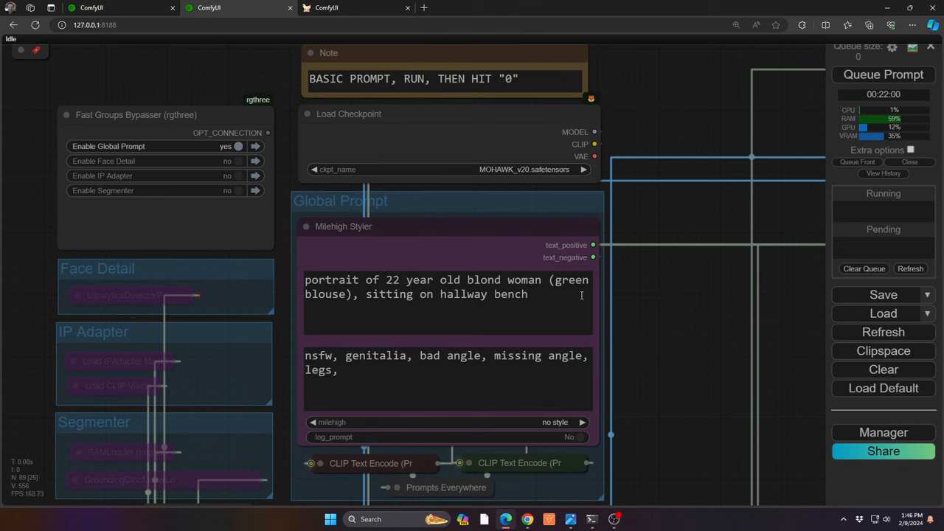
{"action": "mouse_move", "coordinate": [660, 299]}
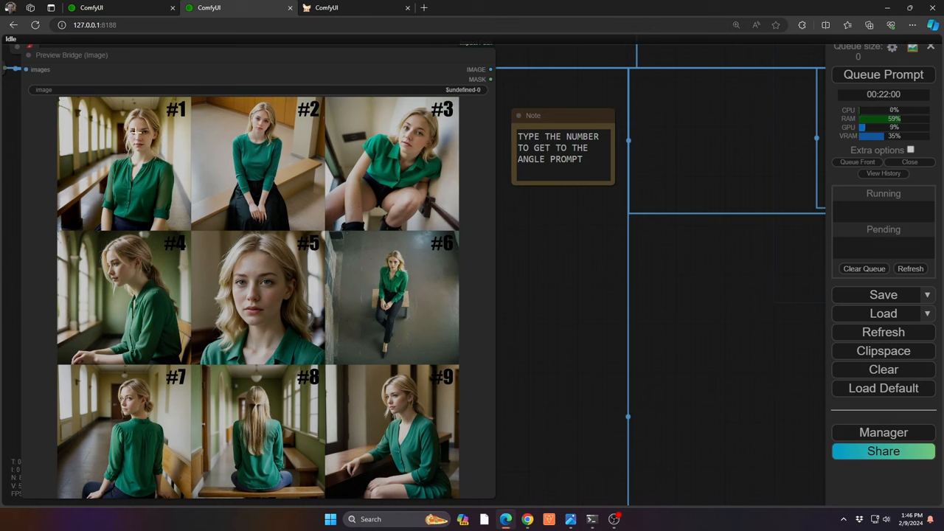
{"action": "mouse_move", "coordinate": [263, 158]}
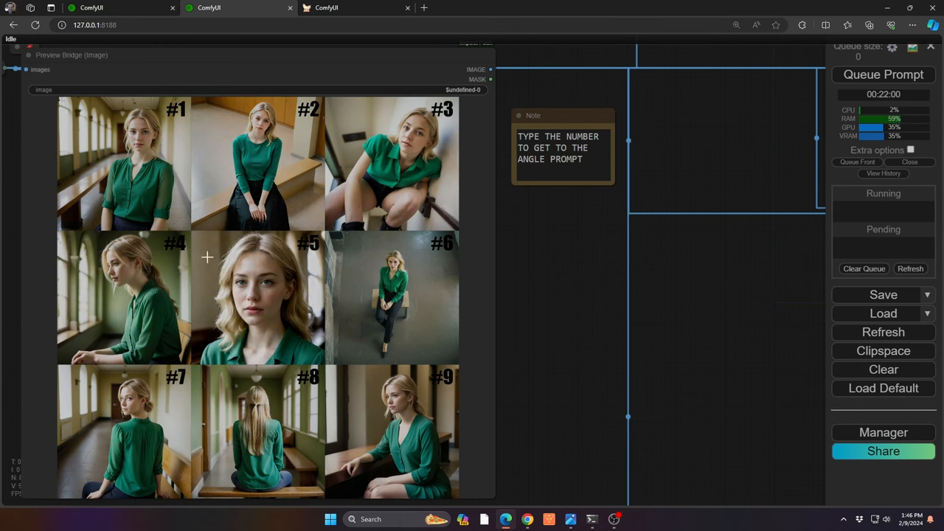
{"action": "mouse_move", "coordinate": [366, 305]}
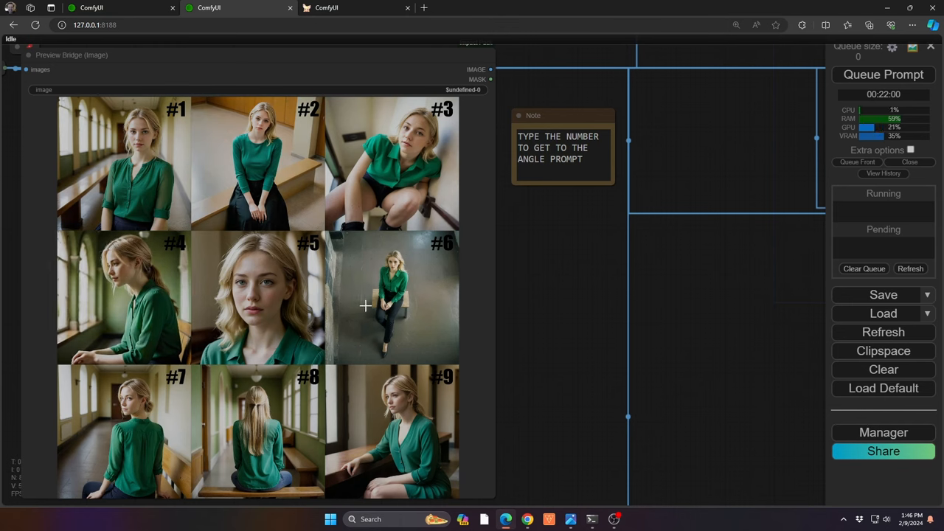
{"action": "mouse_move", "coordinate": [360, 203]}
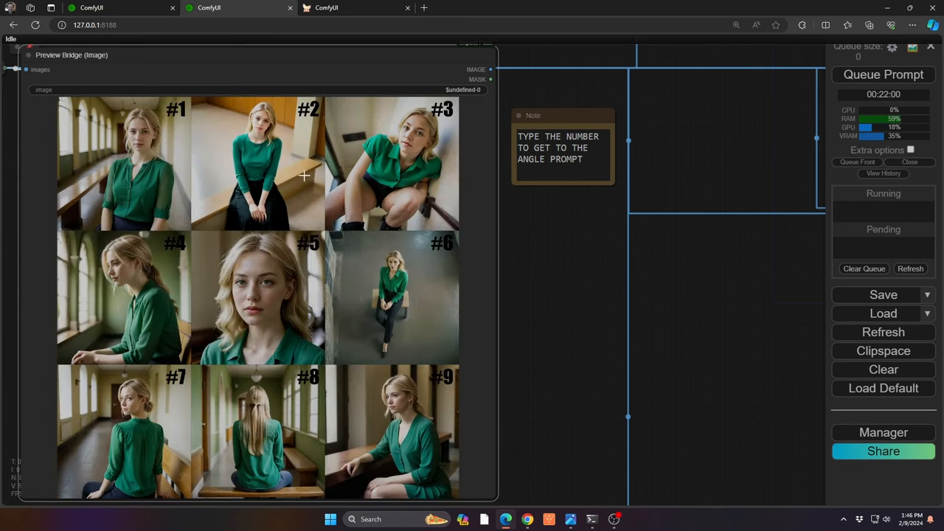
{"action": "mouse_move", "coordinate": [318, 262]}
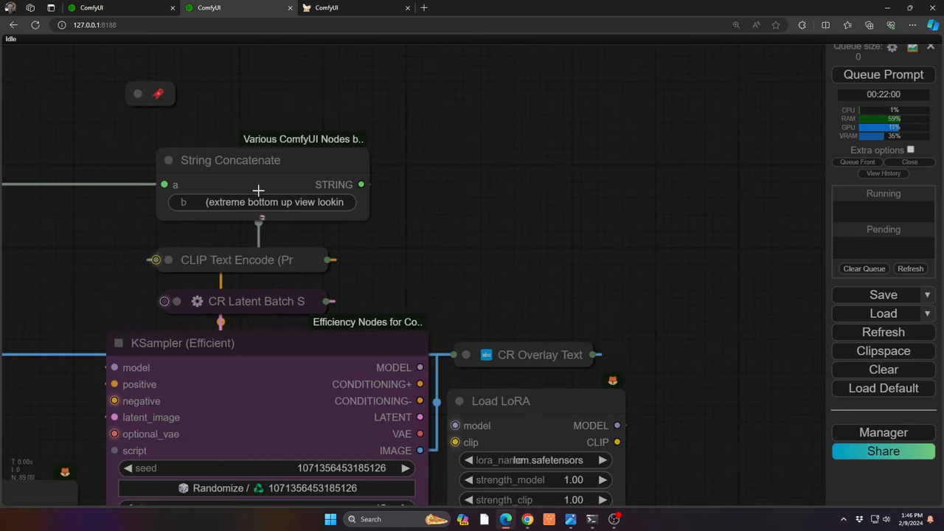
{"action": "mouse_move", "coordinate": [272, 139]}
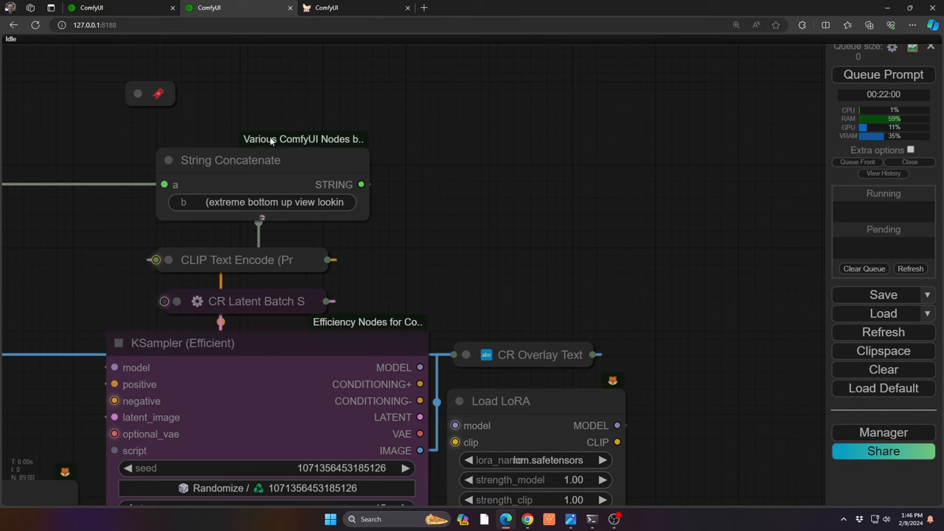
{"action": "mouse_move", "coordinate": [304, 143]}
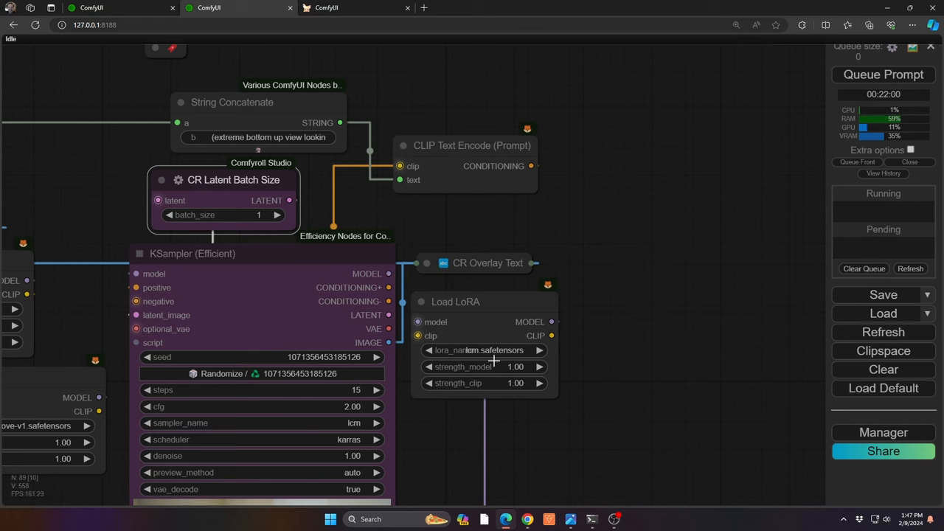
{"action": "mouse_move", "coordinate": [213, 94]}
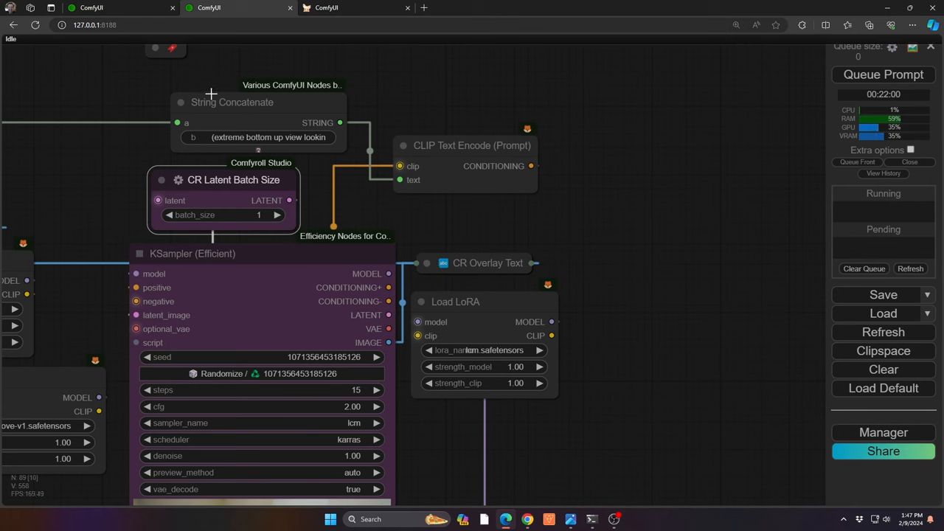
{"action": "mouse_move", "coordinate": [171, 91]}
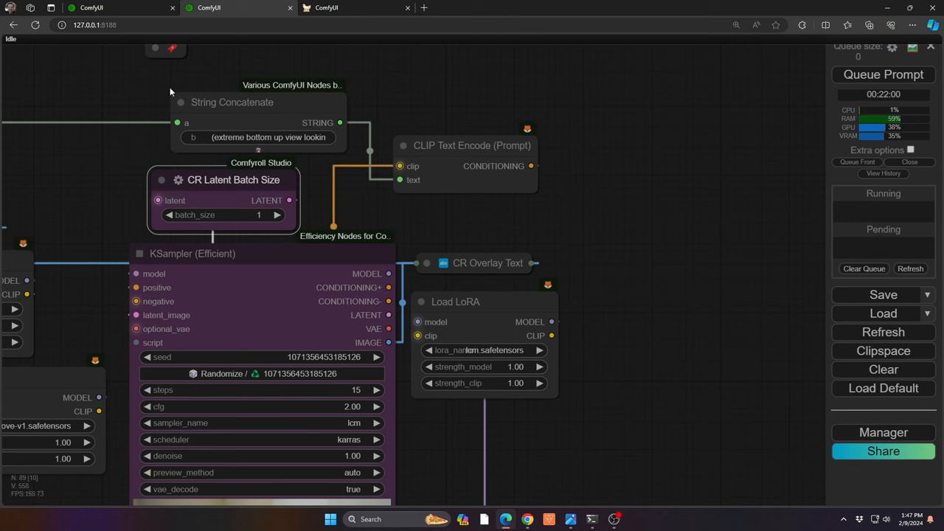
{"action": "mouse_move", "coordinate": [62, 87]}
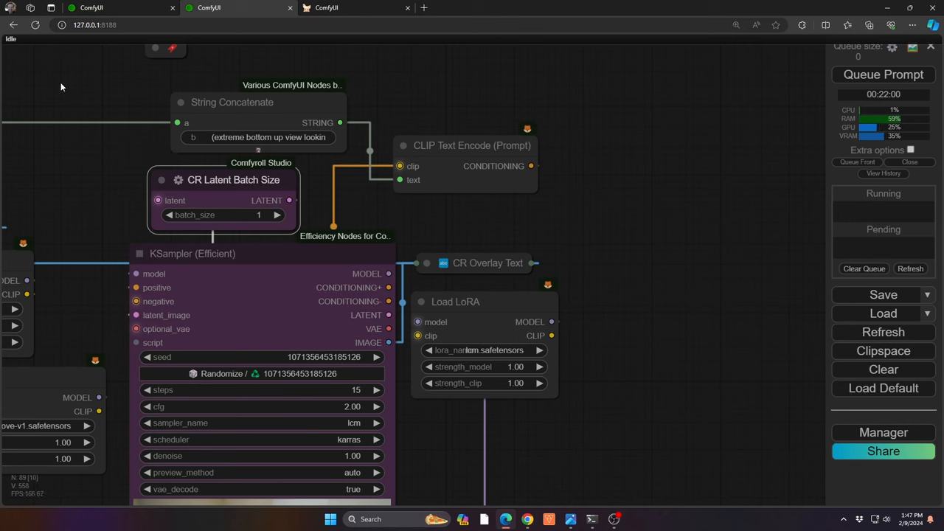
{"action": "mouse_move", "coordinate": [74, 117]}
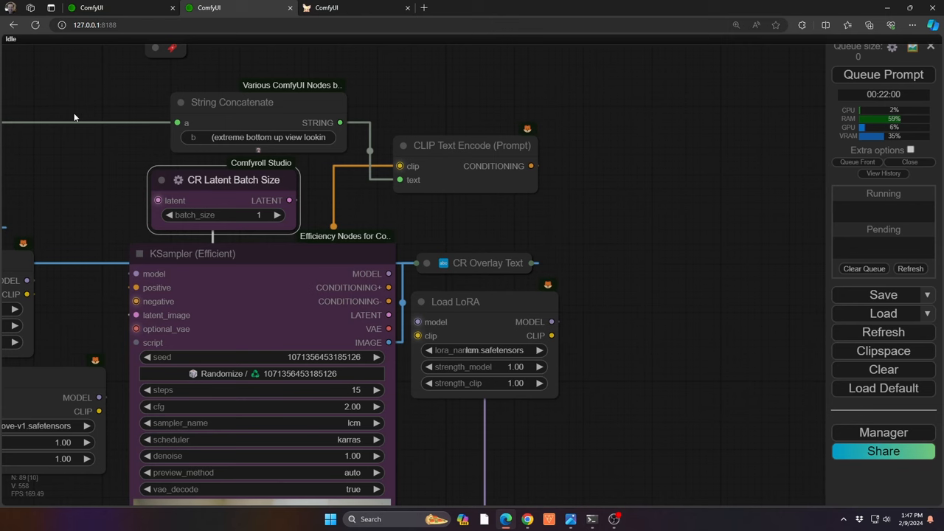
View the String Concatenate value holding the extreme bottom-up angle text with its 1.4 weight
{"action": "left_click", "coordinate": [229, 137]}
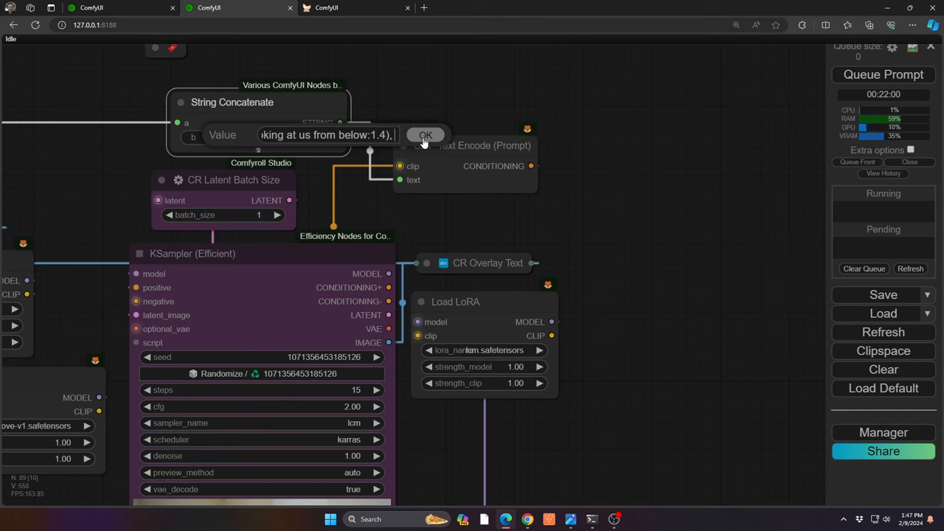
Review the appended bottom-up angle phrase in the value editor and dismiss it unchanged
{"action": "left_click", "coordinate": [425, 136]}
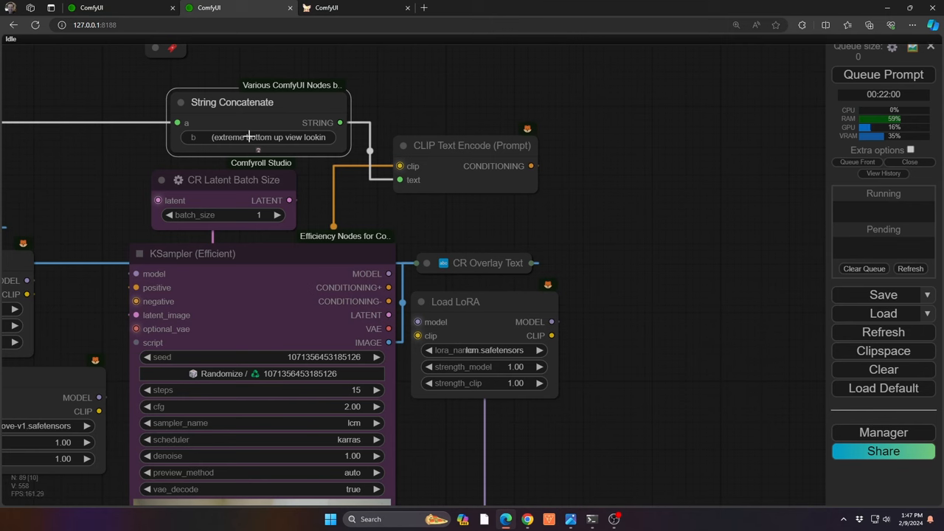
{"action": "double_click", "coordinate": [272, 137]}
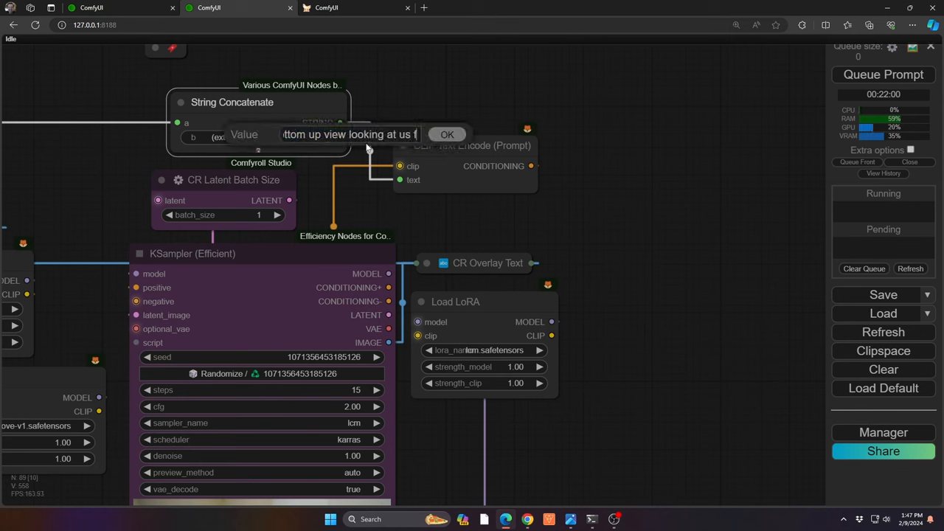
{"action": "left_click", "coordinate": [446, 135]}
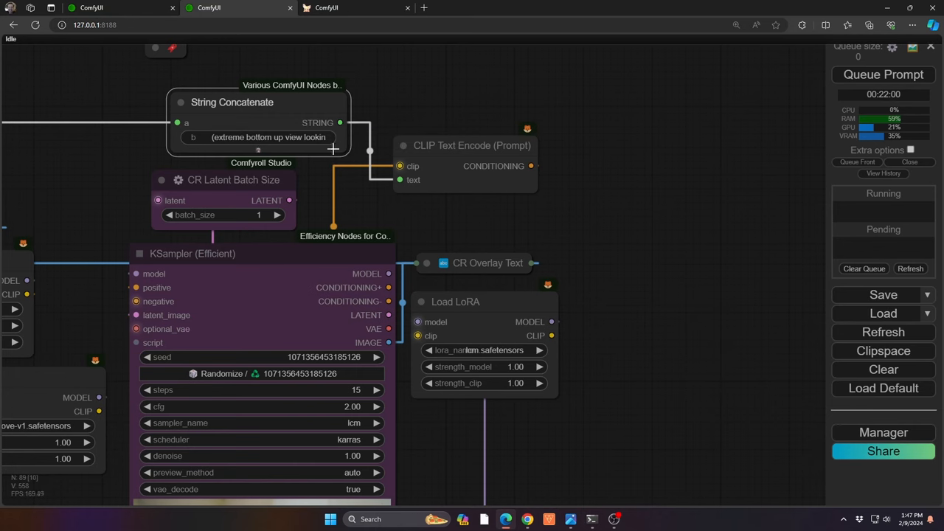
{"action": "mouse_move", "coordinate": [317, 165]}
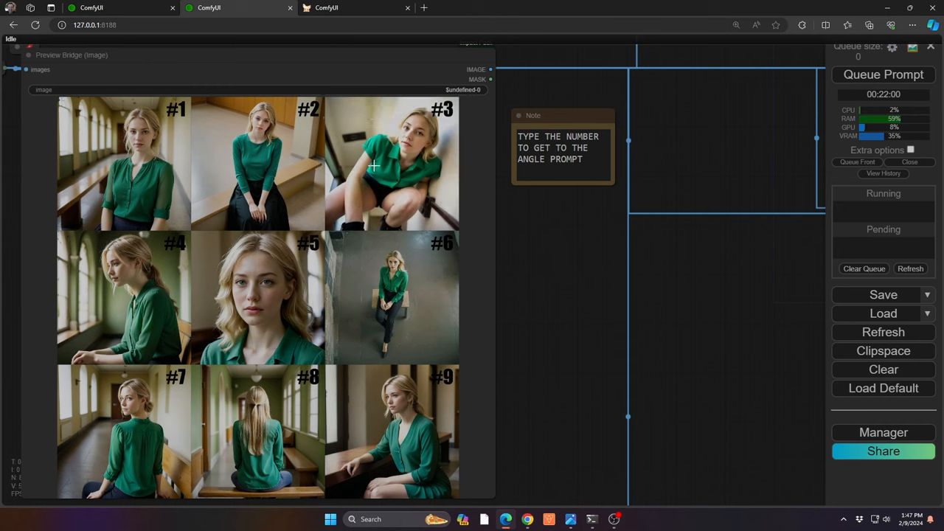
{"action": "mouse_move", "coordinate": [516, 245]}
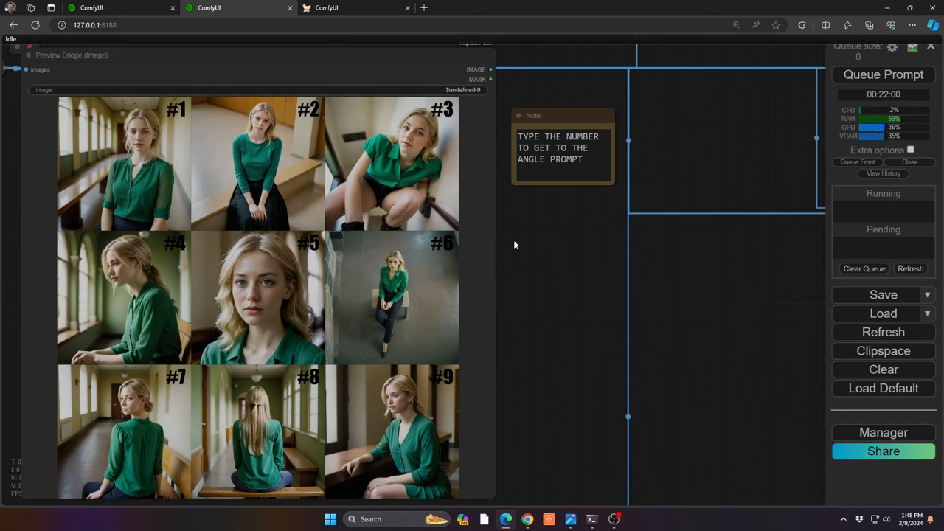